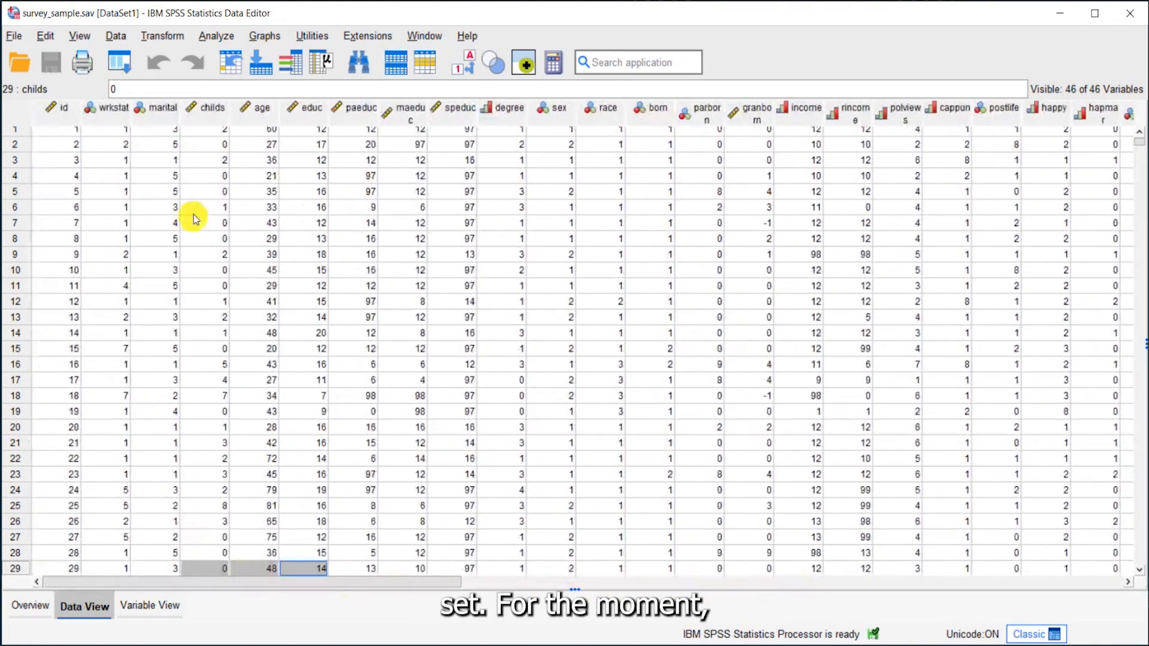
pyautogui.moveTo(149, 606)
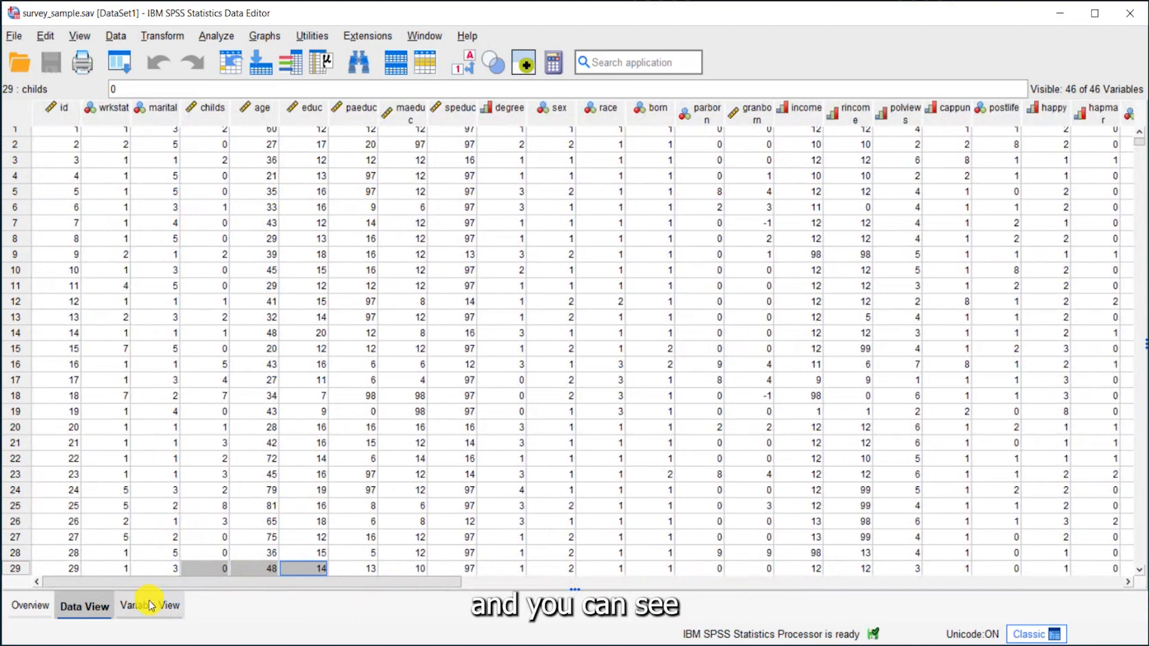
# Switch the Data Editor to Variable View to see the survey variable definitions.
pyautogui.click(148, 606)
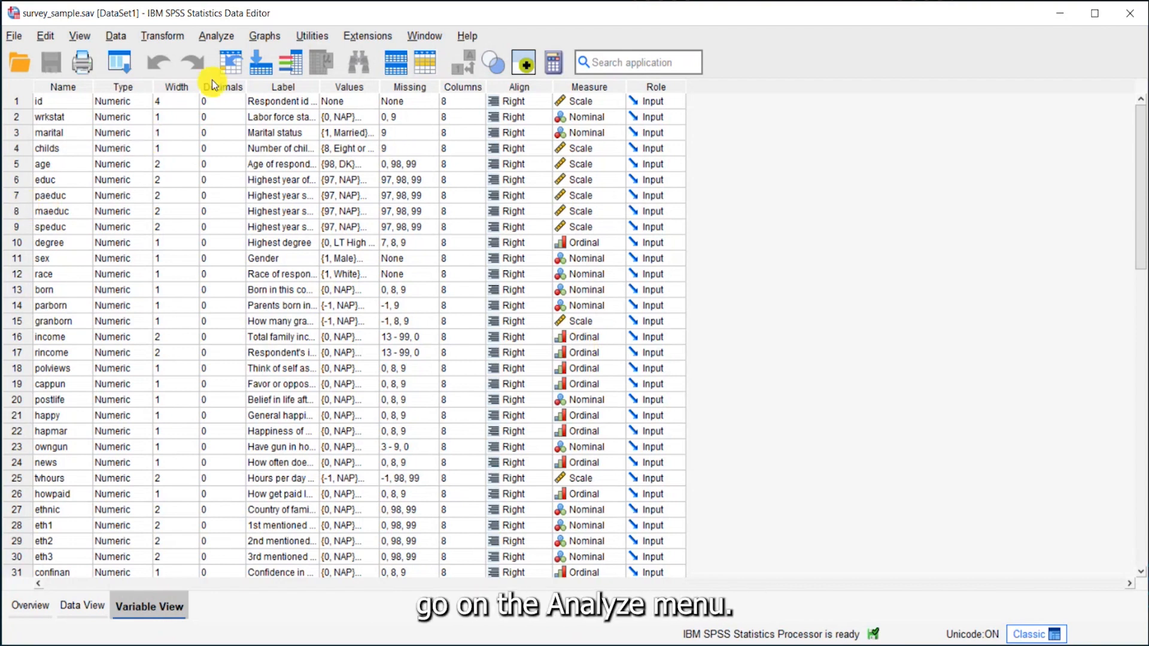
# Open the Codebook dialog from Analyze > Reports.
pyautogui.click(216, 35)
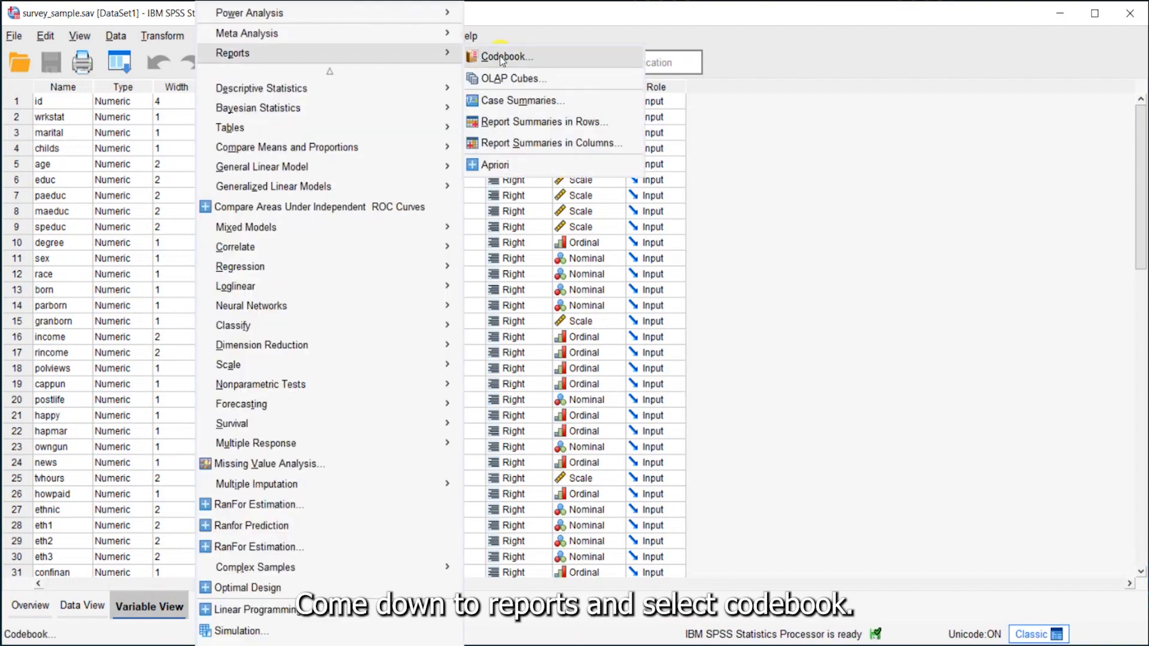
pyautogui.click(504, 56)
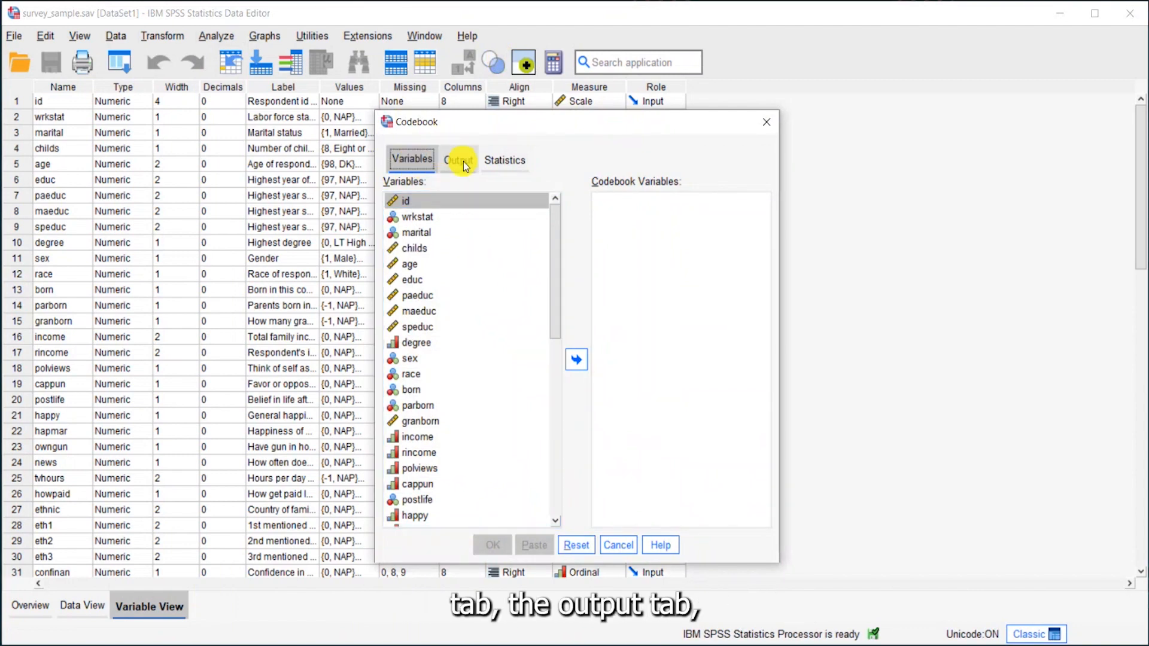
# Select wrkstat through car3 plus $mltnews as the codebook variables, leaving id, $ethmult and $mltcars out.
pyautogui.click(503, 160)
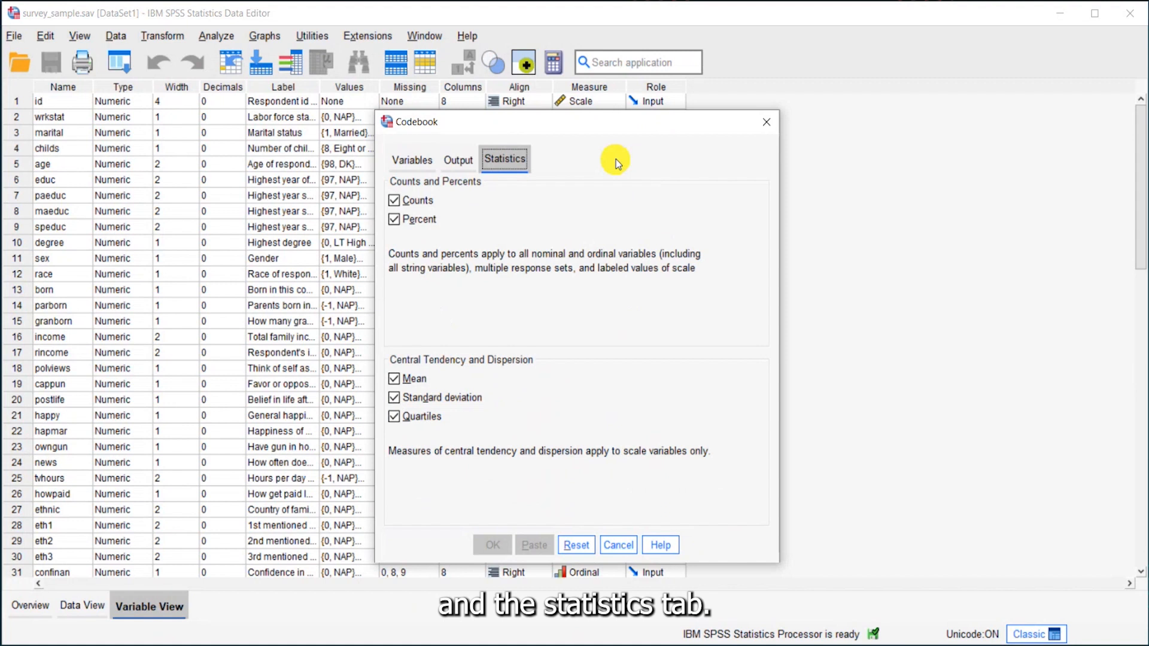
pyautogui.click(412, 159)
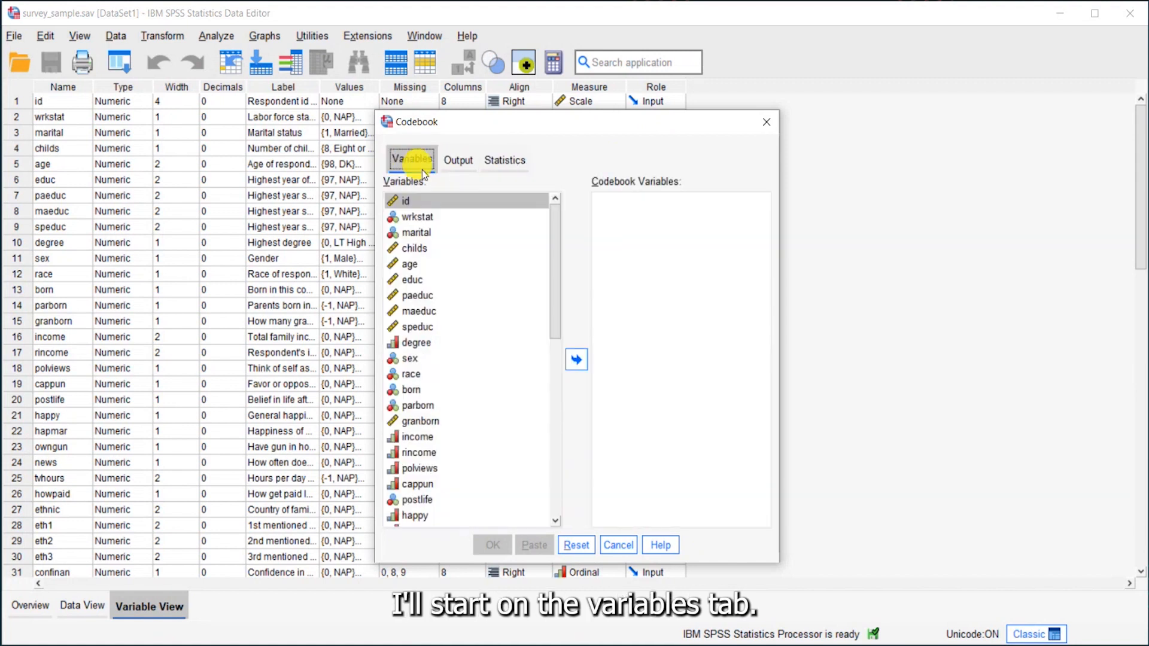
pyautogui.moveTo(471, 266)
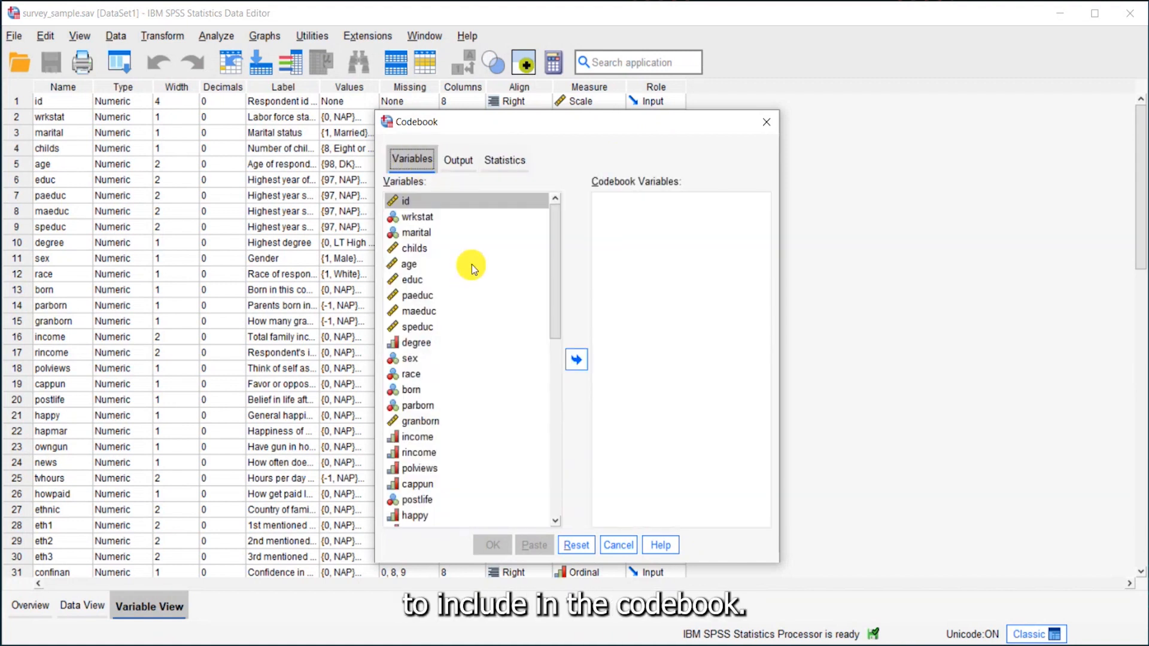
pyautogui.click(417, 217)
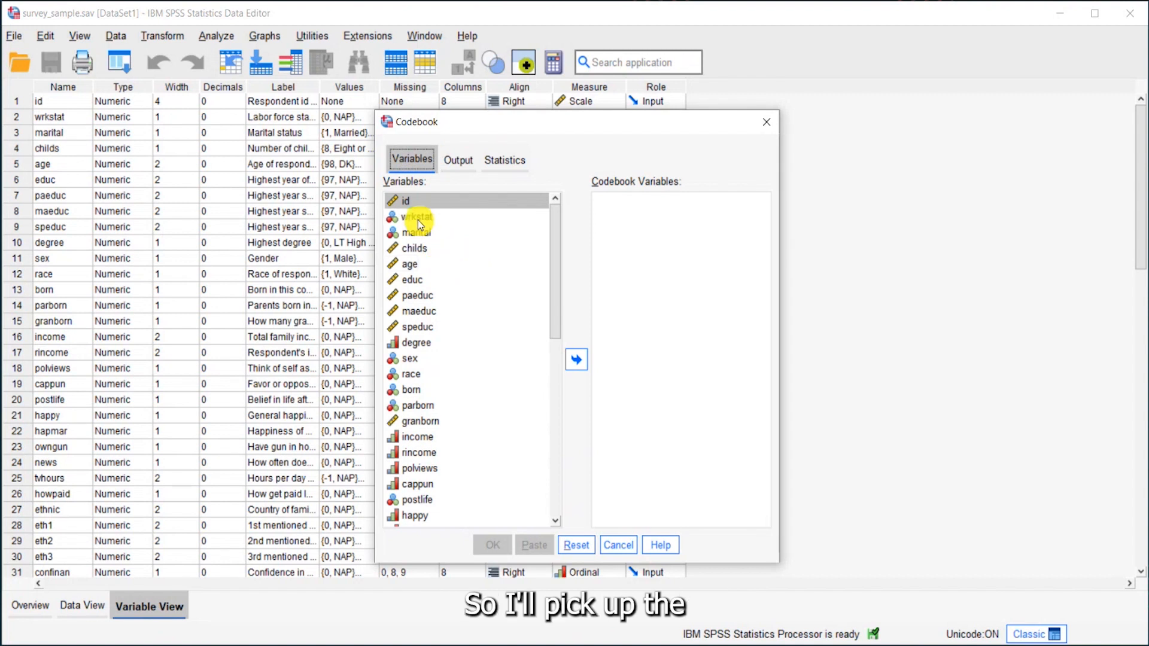
pyautogui.click(416, 217)
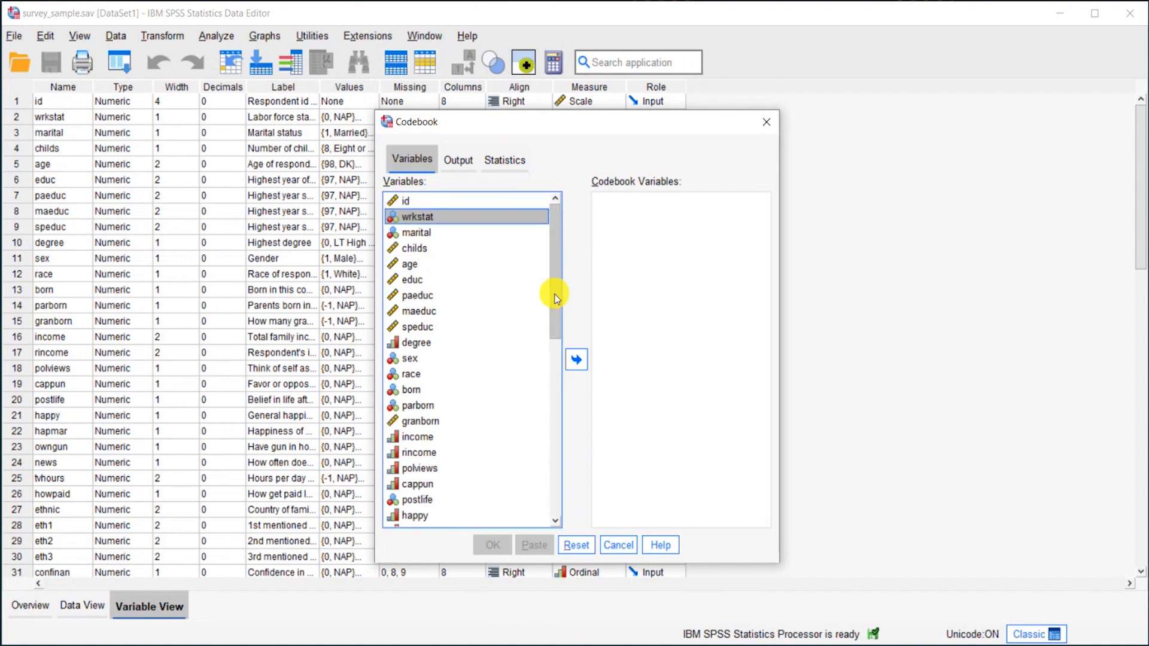
pyautogui.scroll(-3)
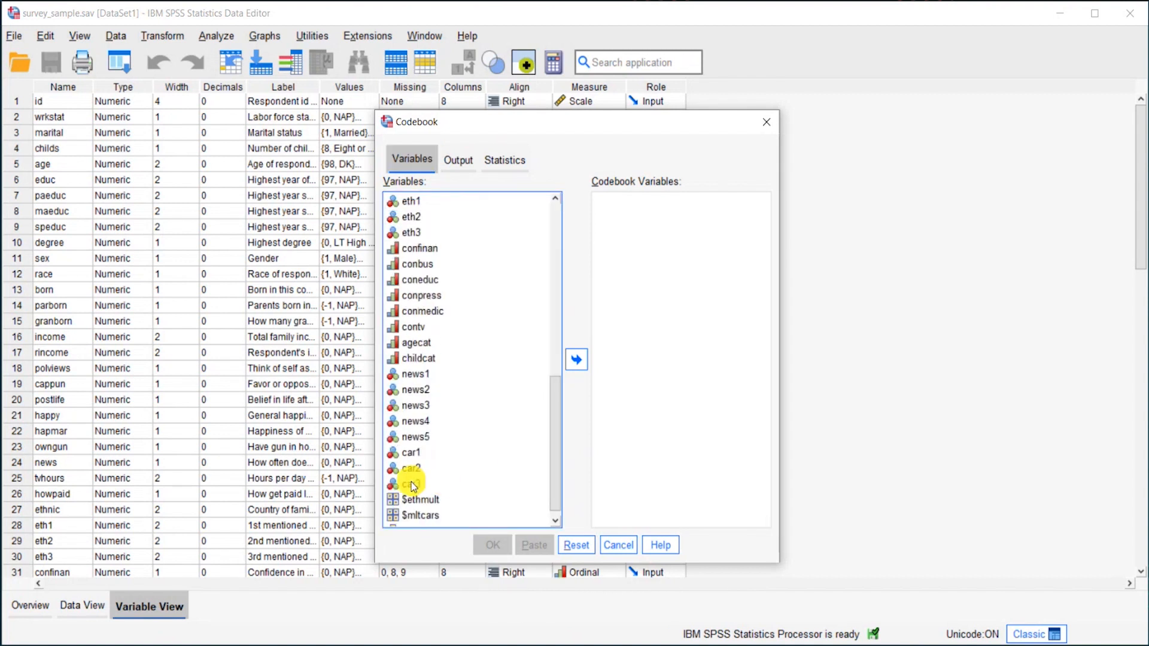
pyautogui.click(577, 360)
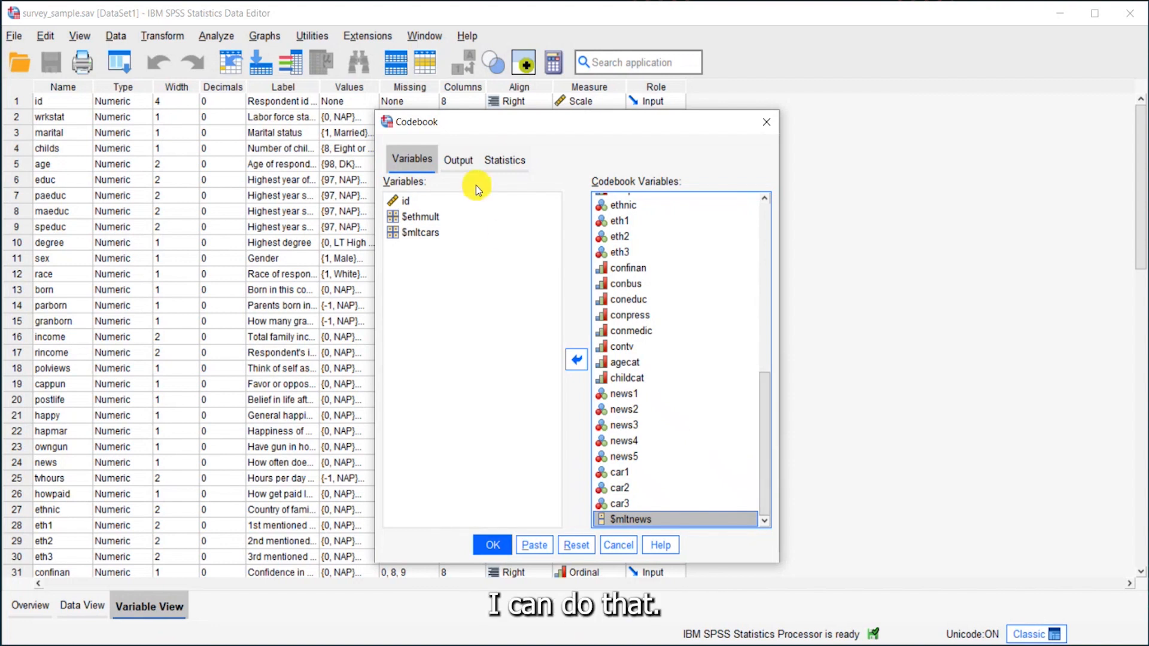
# Include number of cases in File Information and set display order to Alphabetical.
pyautogui.click(458, 159)
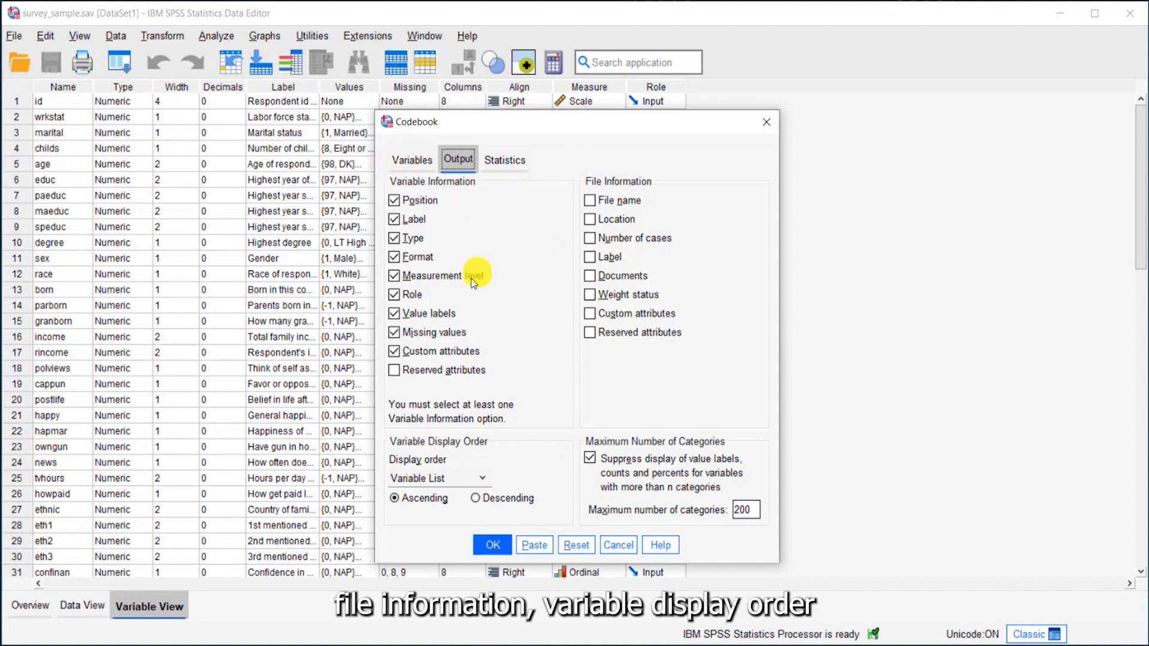
pyautogui.moveTo(531, 447)
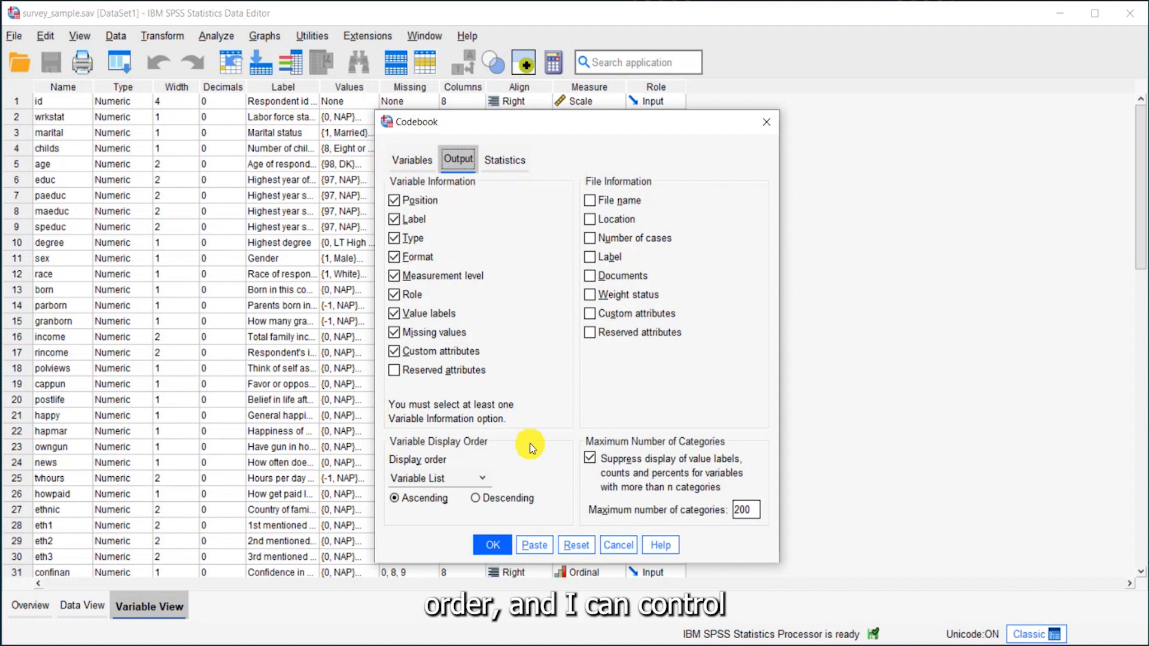
pyautogui.moveTo(555, 445)
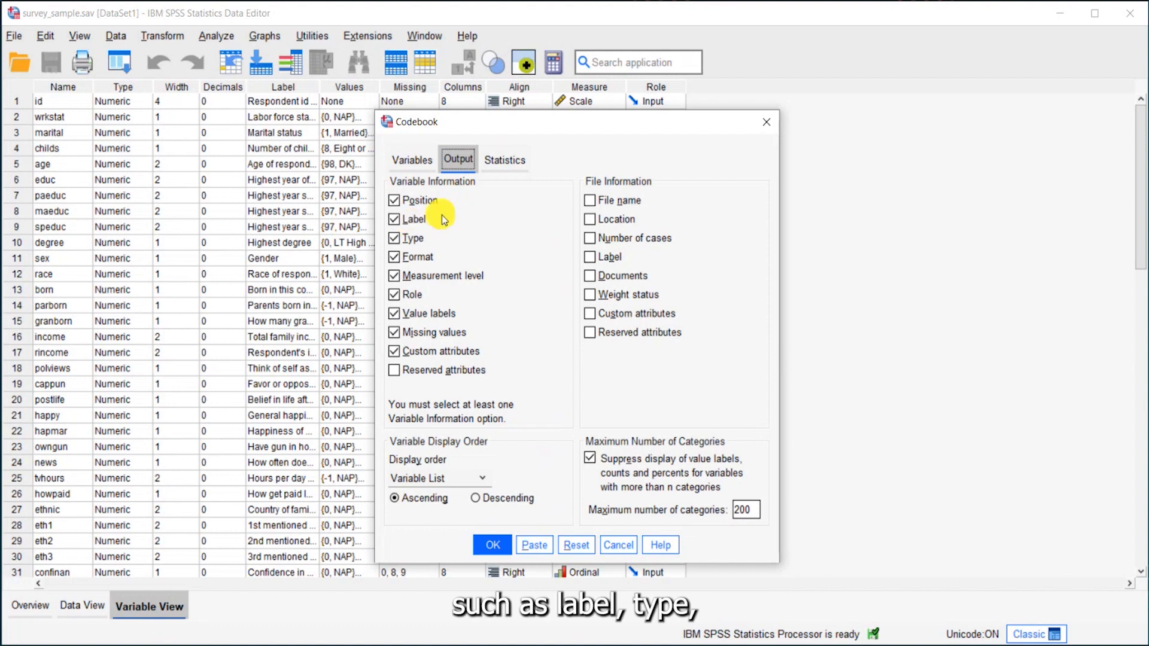
pyautogui.moveTo(501, 278)
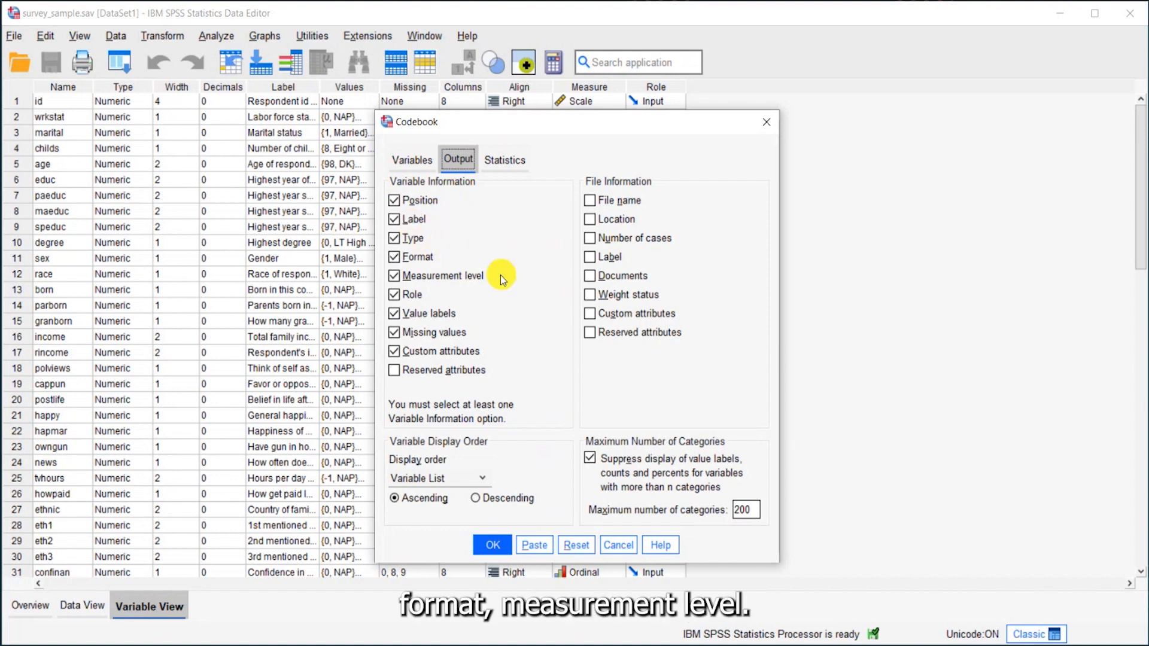
pyautogui.moveTo(559, 213)
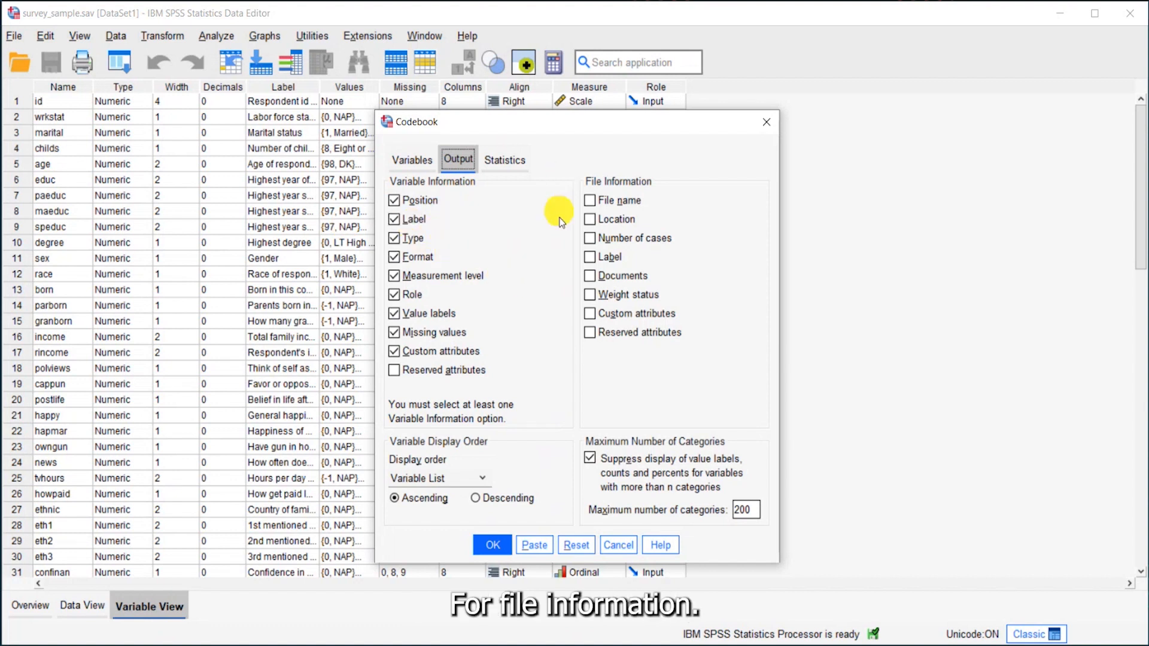
pyautogui.click(590, 237)
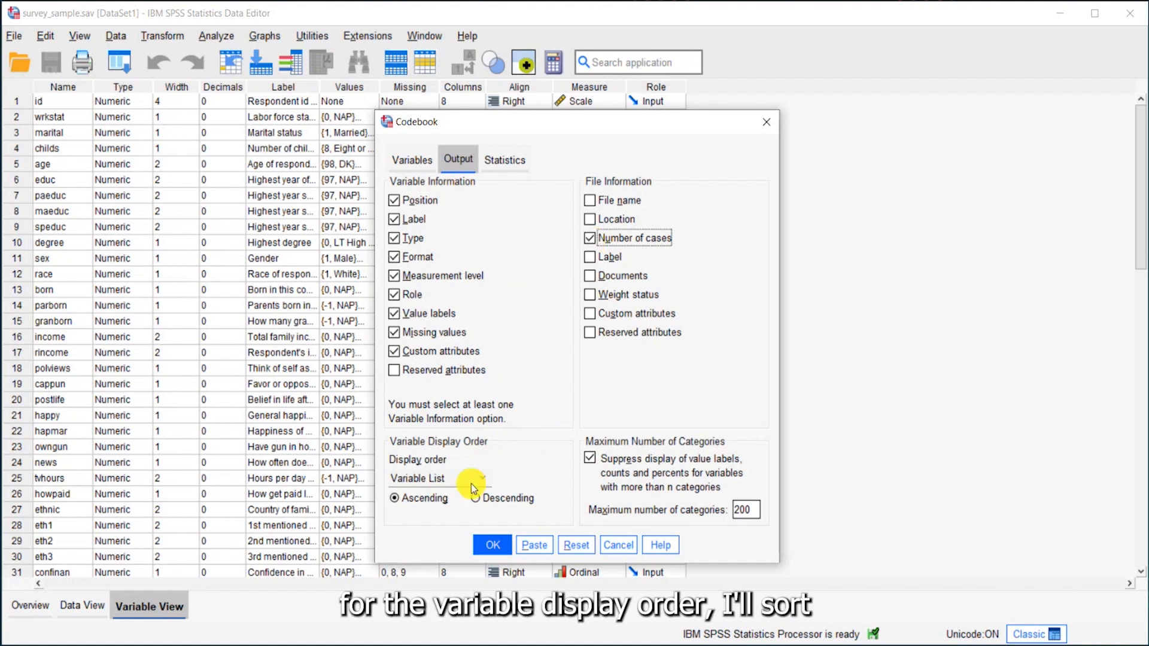
pyautogui.click(438, 477)
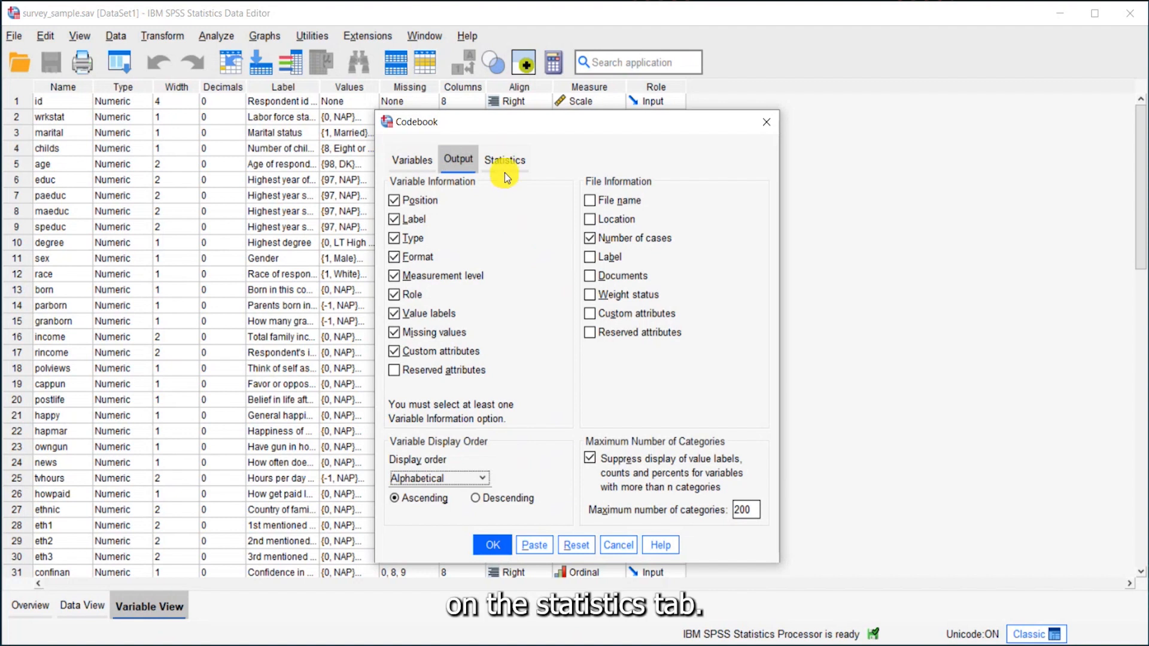
# Keep counts, percent, mean, standard deviation and quartiles, then run the codebook.
pyautogui.click(504, 159)
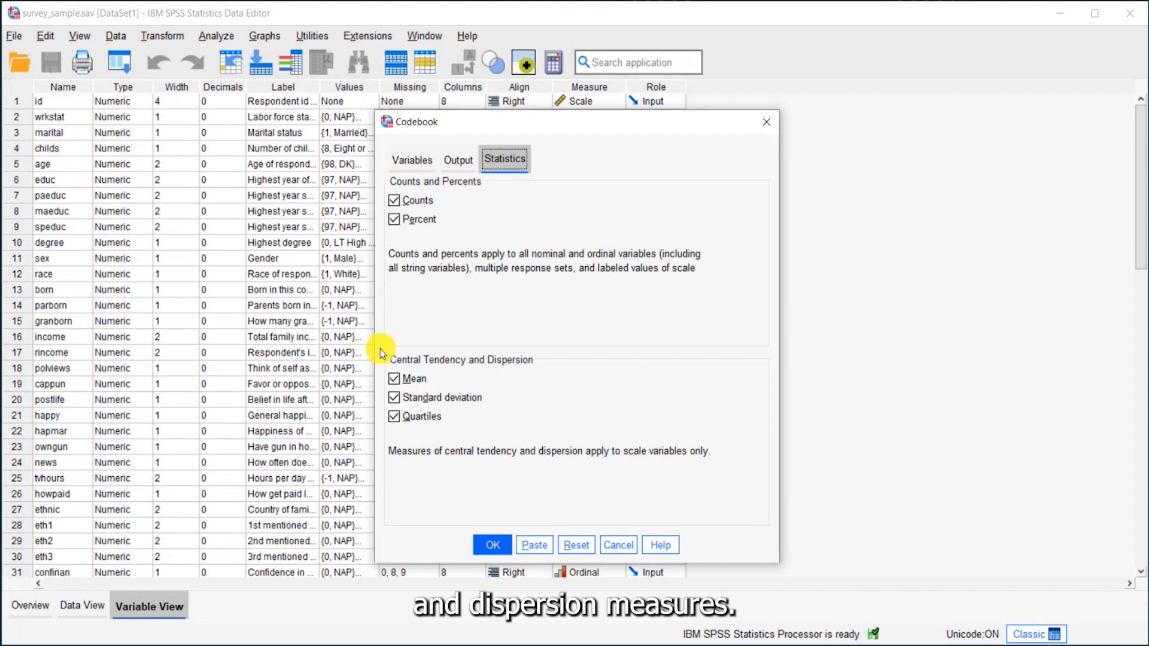
pyautogui.moveTo(515, 205)
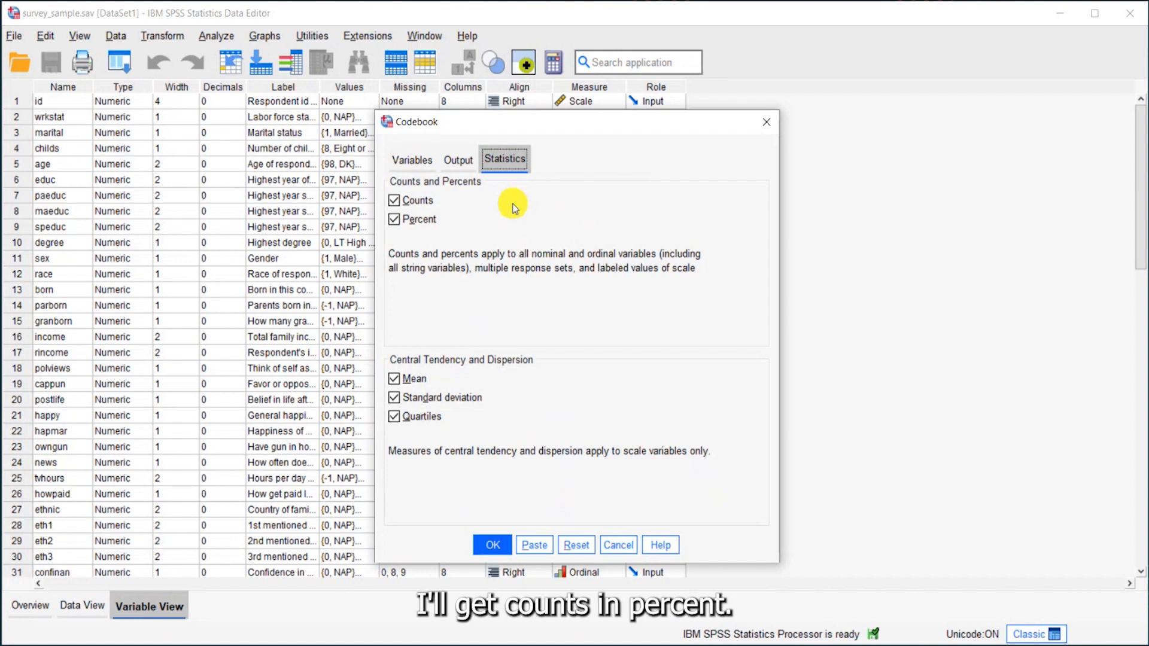
pyautogui.moveTo(579, 373)
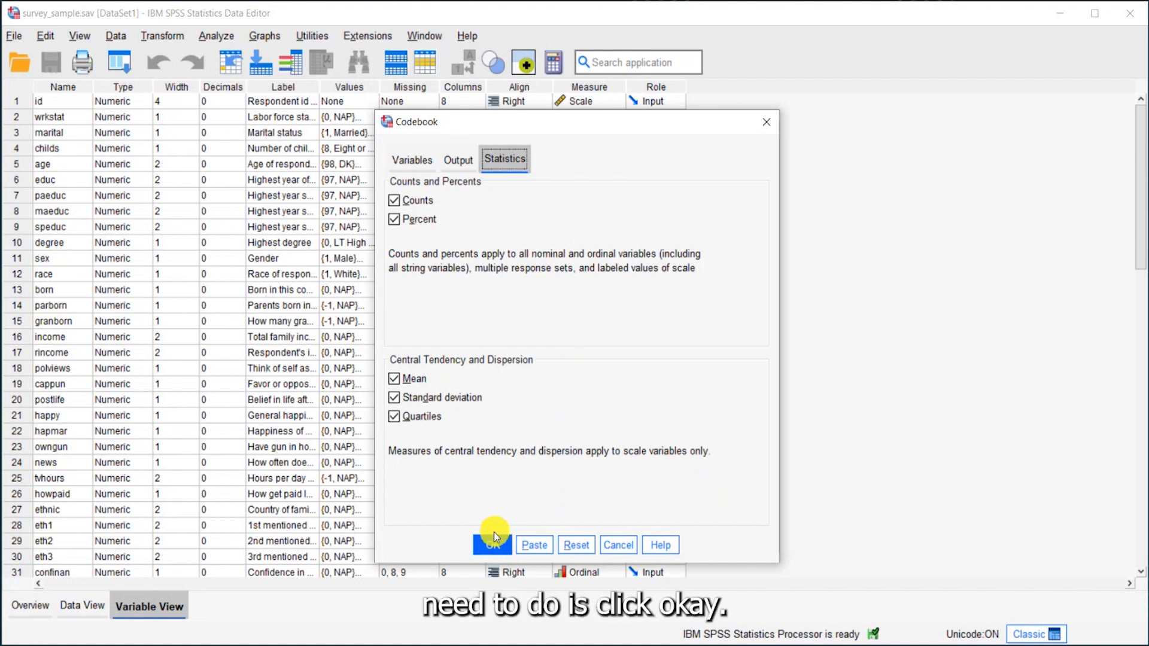
pyautogui.click(492, 546)
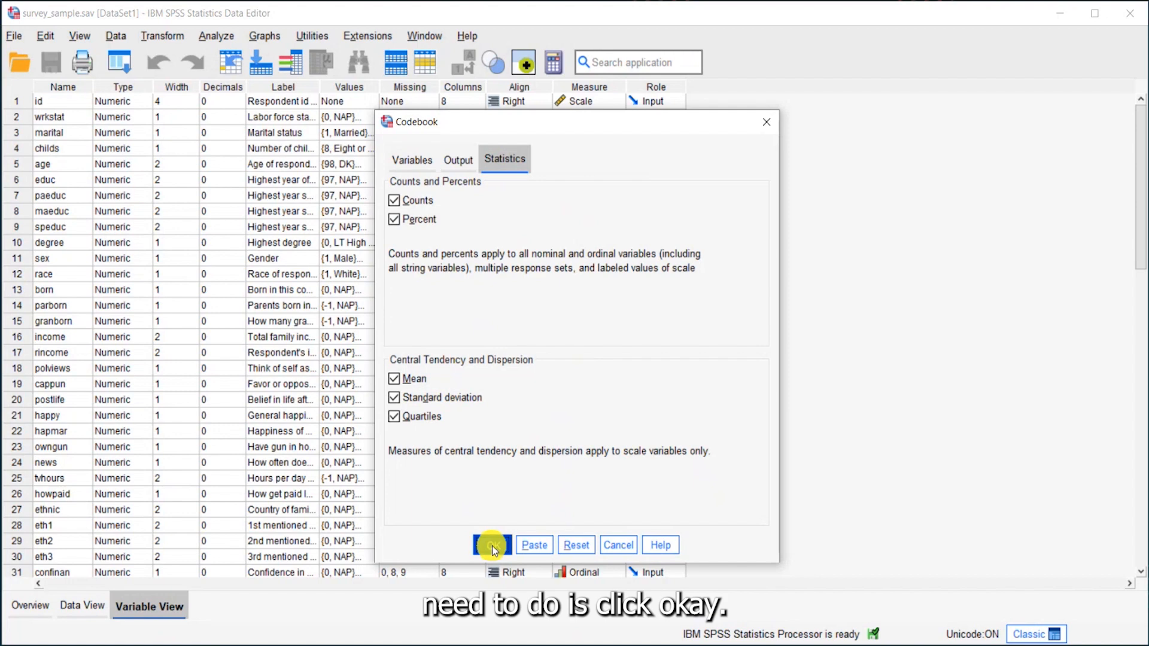
pyautogui.click(491, 544)
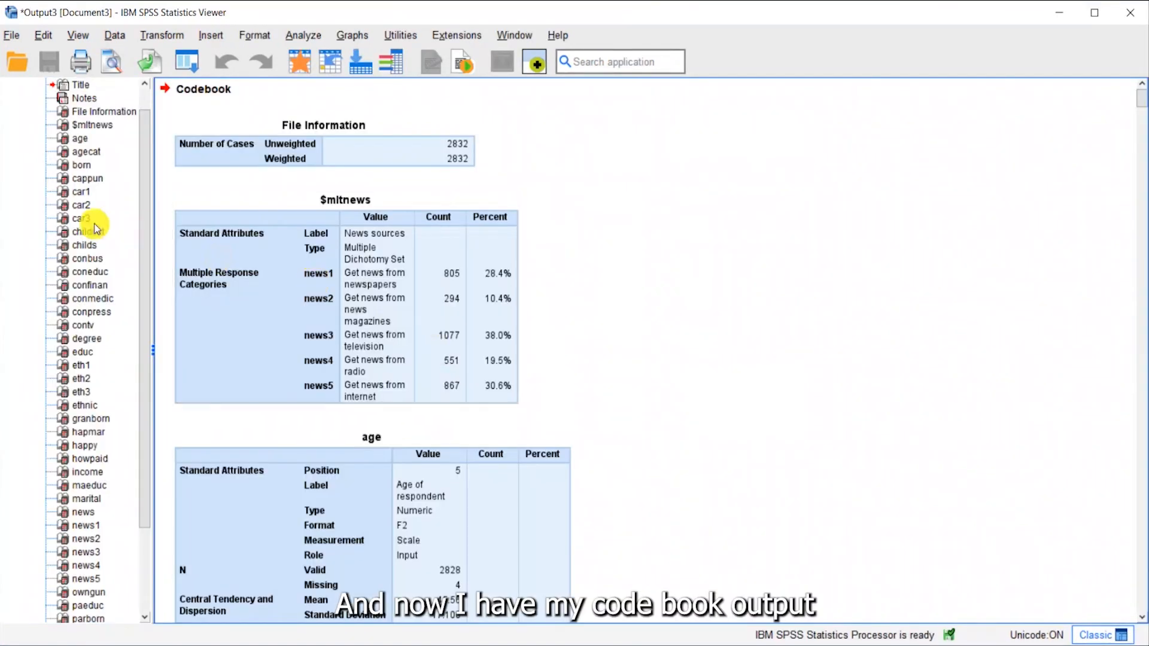
pyautogui.click(79, 138)
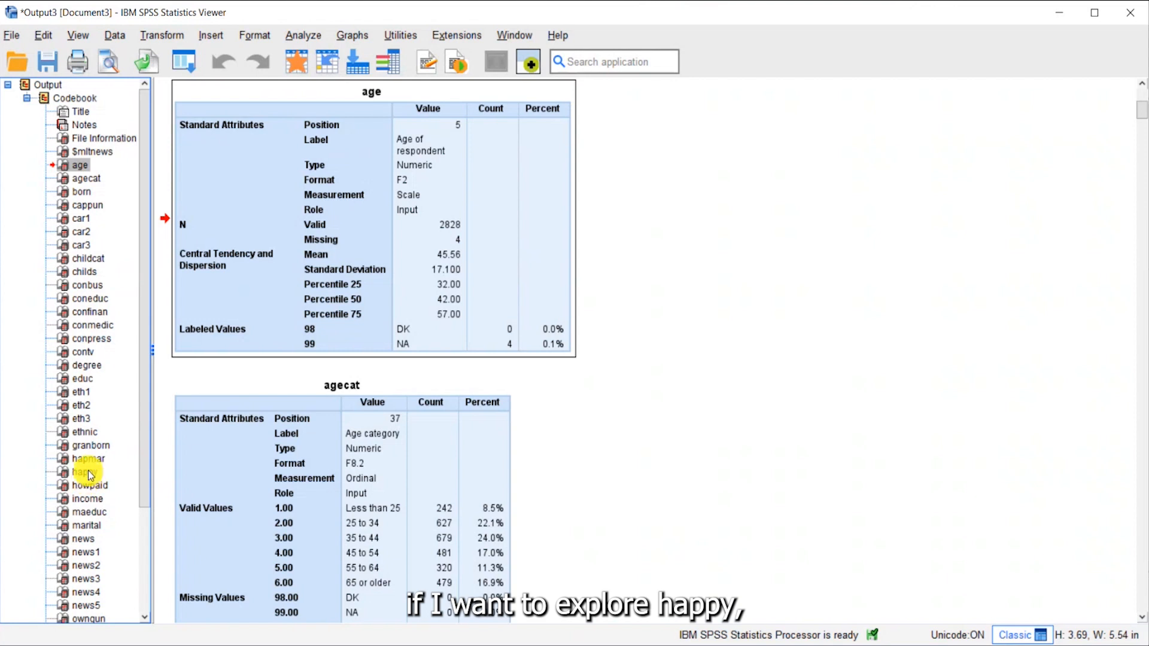
pyautogui.click(85, 471)
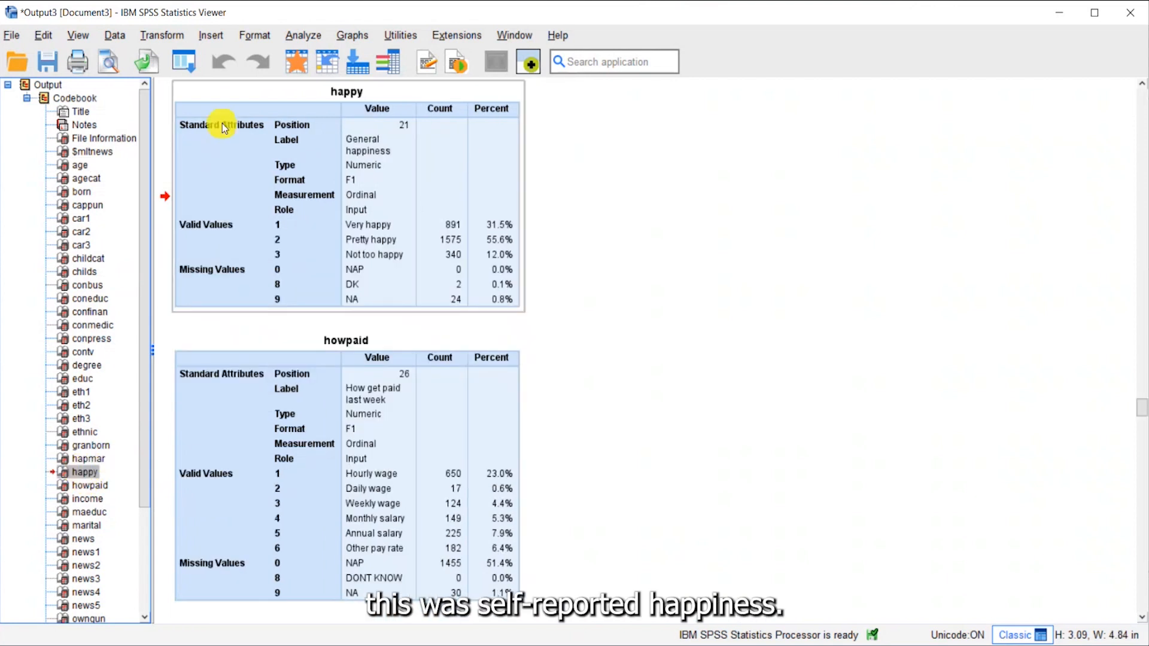
pyautogui.moveTo(570, 111)
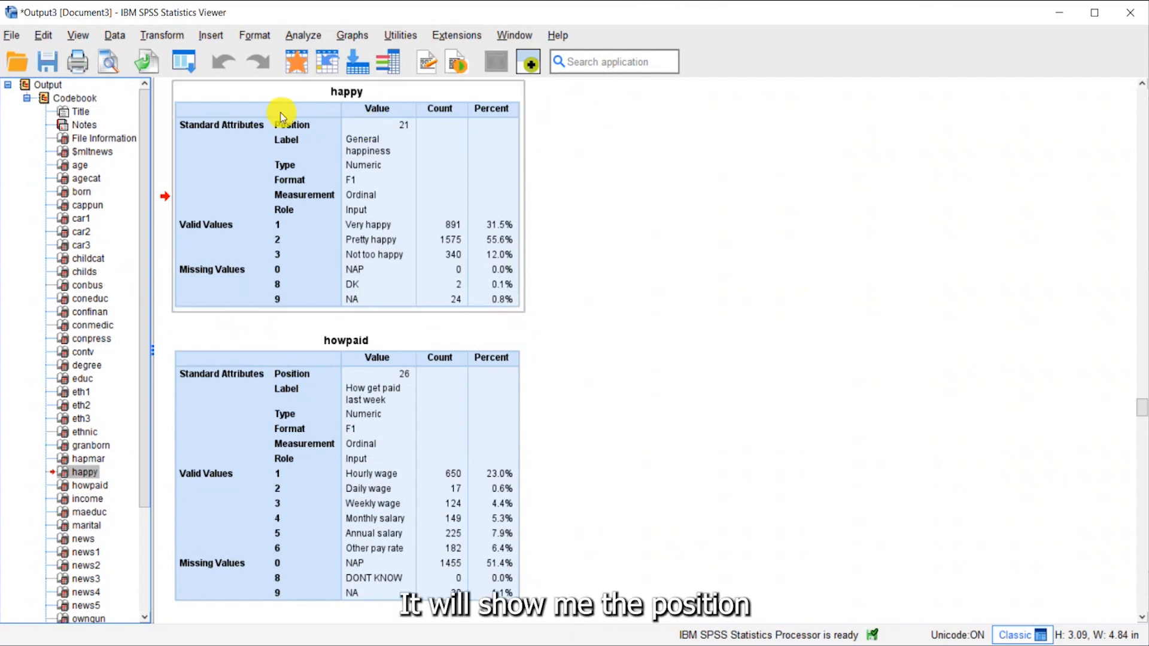
pyautogui.moveTo(416, 158)
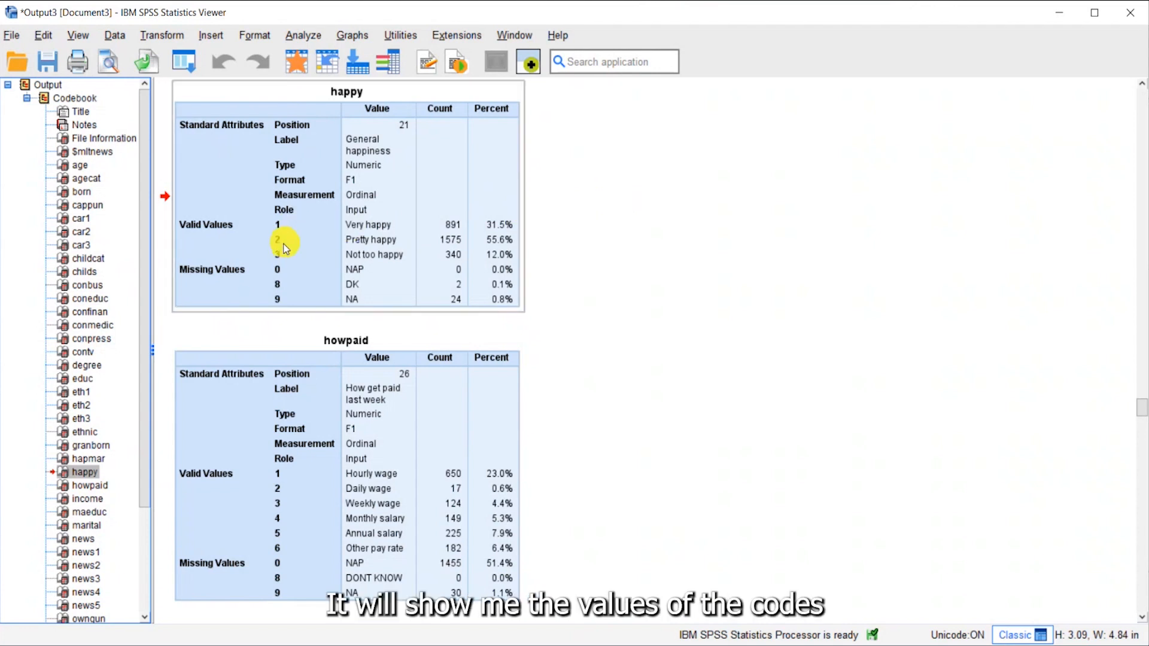
pyautogui.moveTo(404, 225)
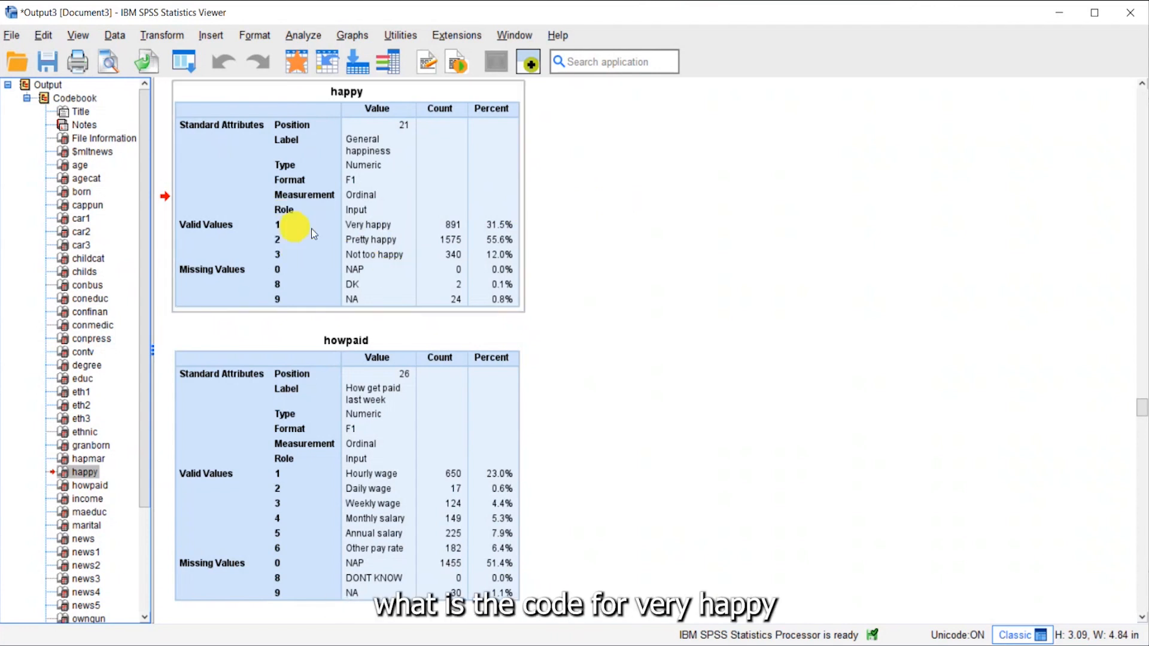
pyautogui.moveTo(579, 196)
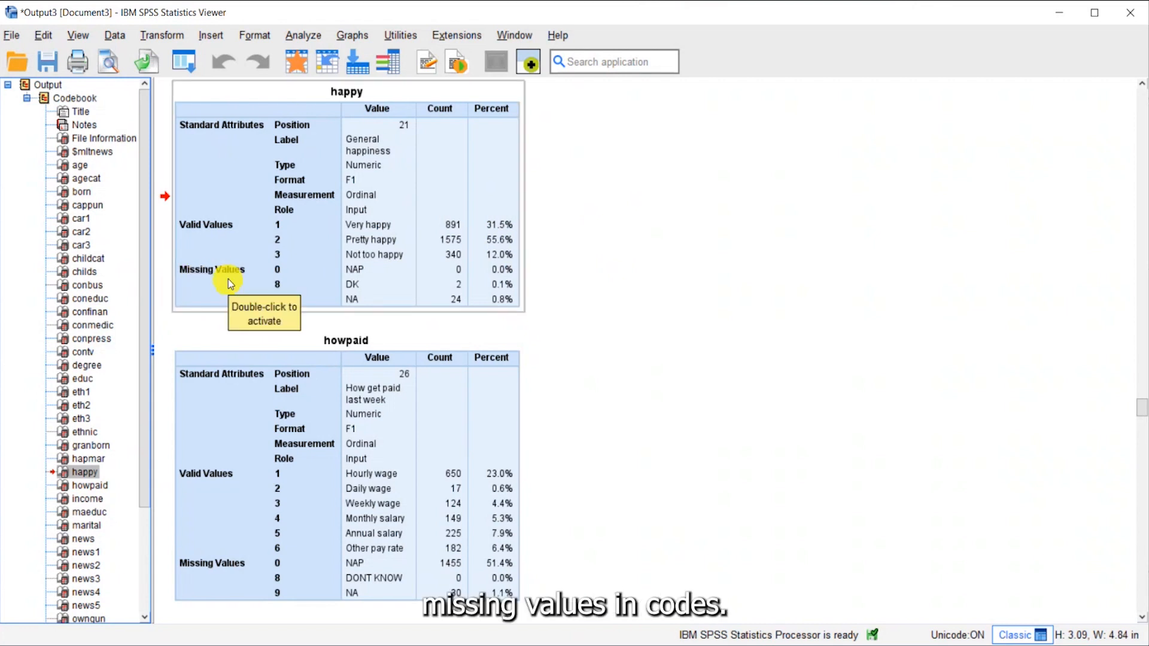
pyautogui.moveTo(651, 270)
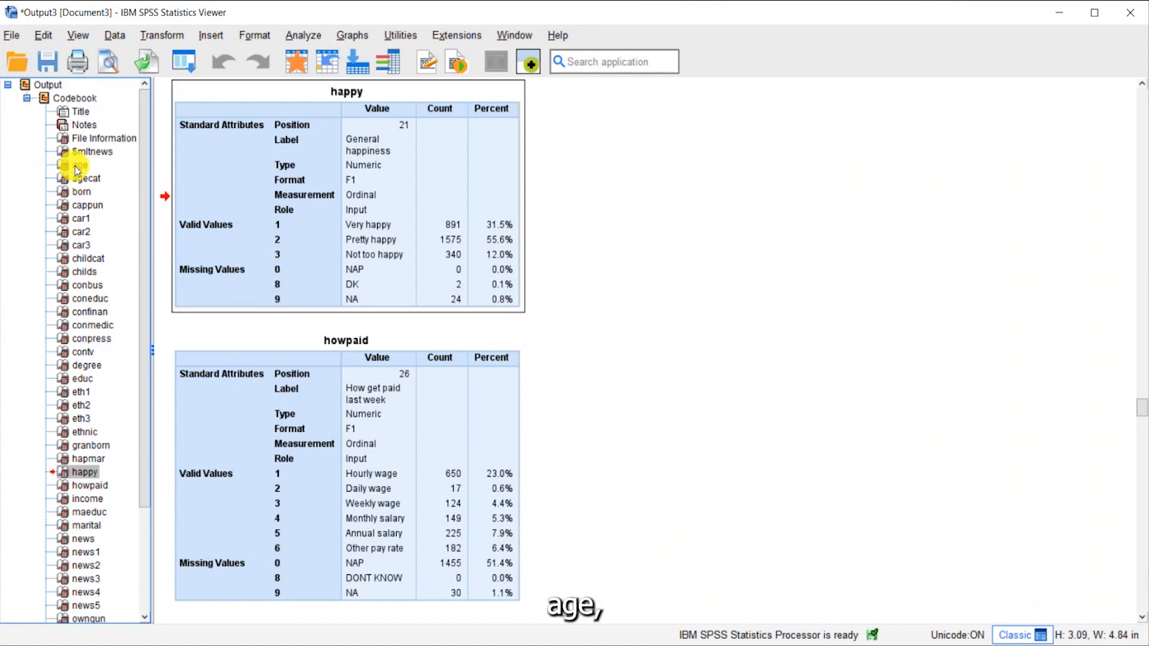
# Jump to the age variable's codebook table in the Viewer outline.
pyautogui.click(80, 165)
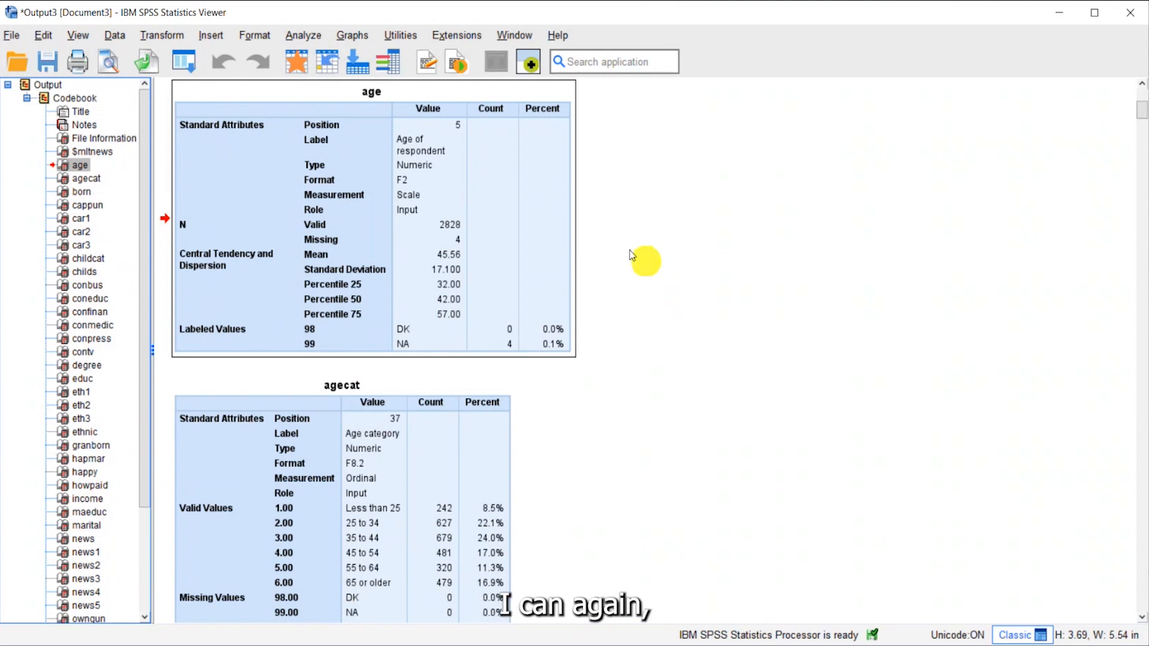
pyautogui.moveTo(482, 126)
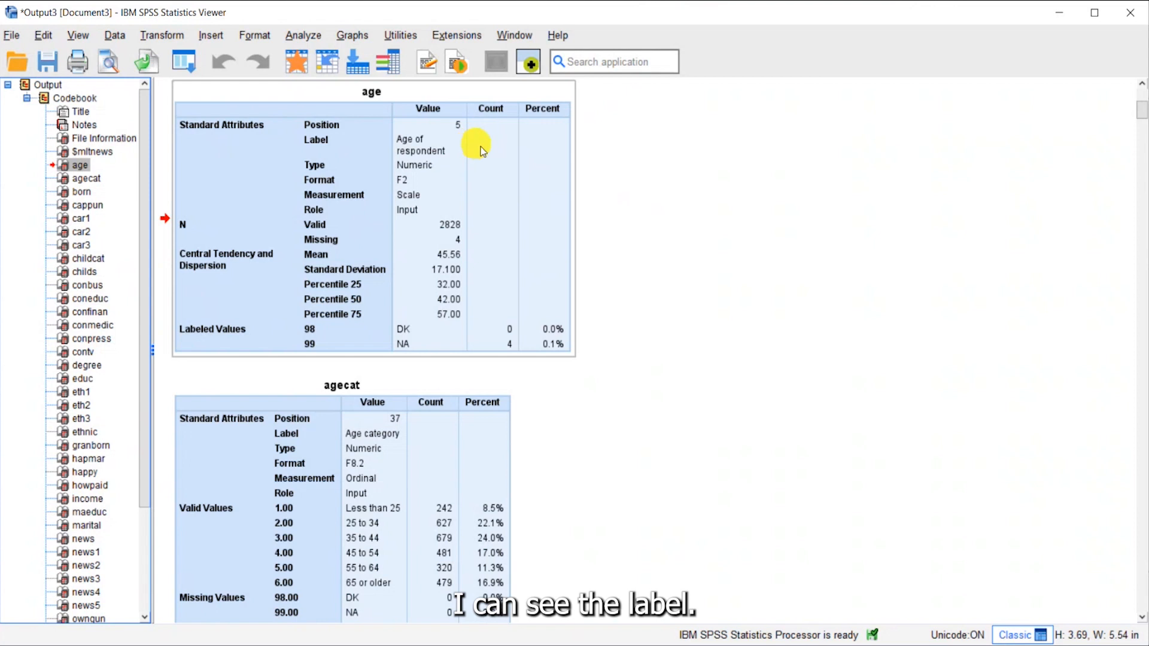
pyautogui.moveTo(610, 206)
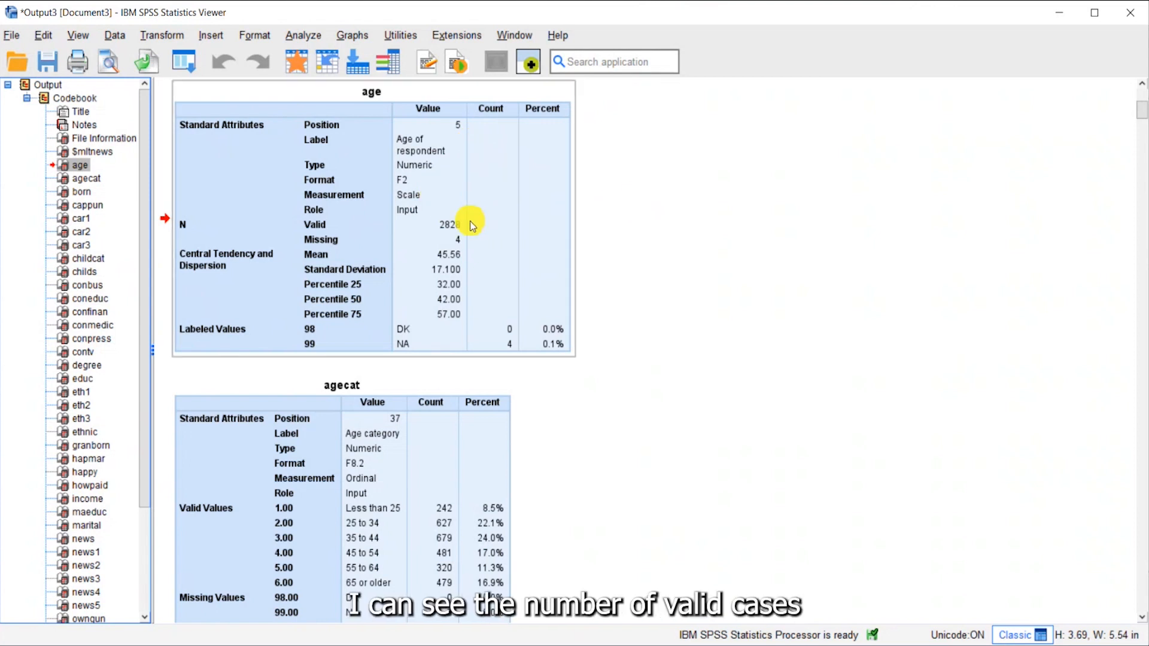
pyautogui.moveTo(480, 241)
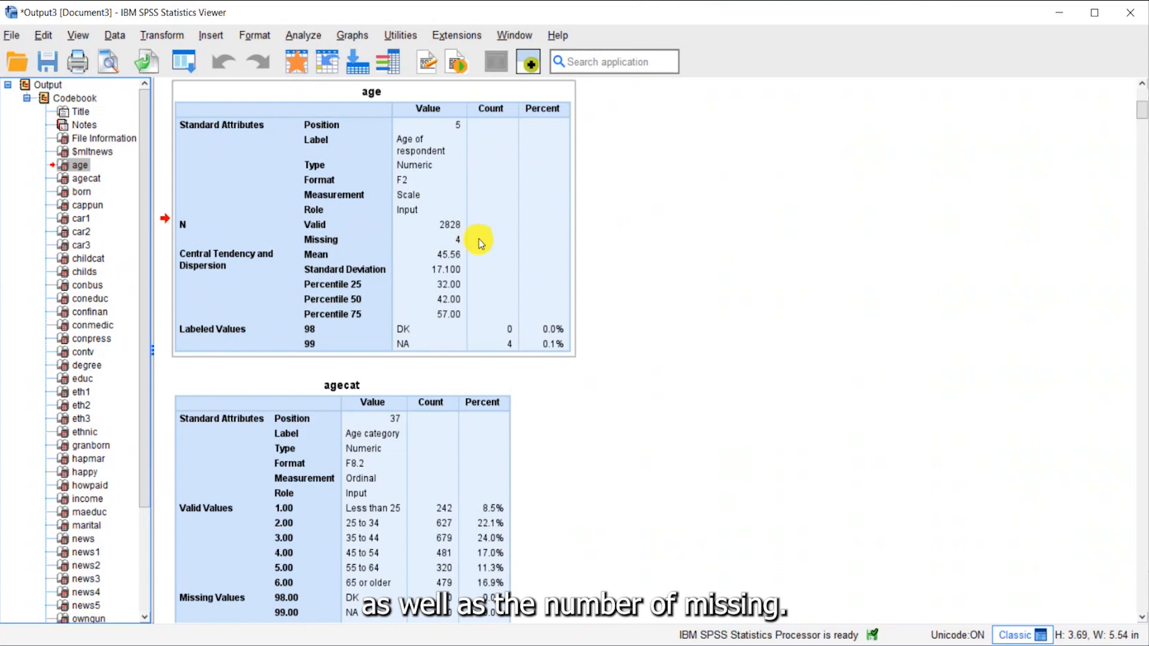
pyautogui.moveTo(477, 258)
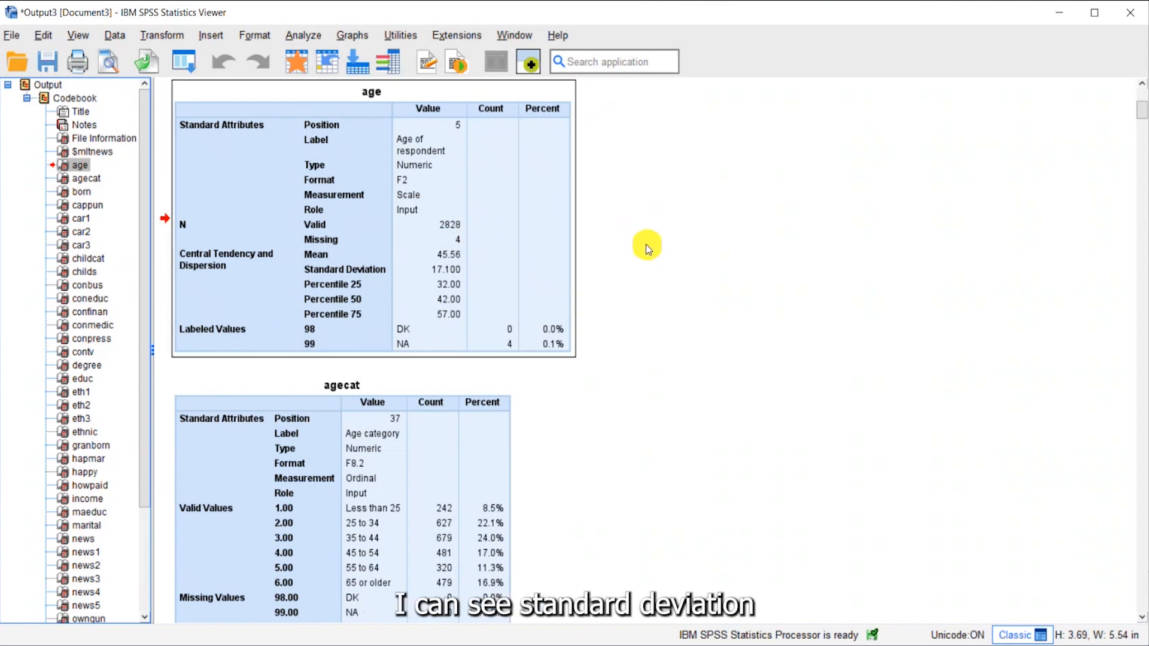
pyautogui.moveTo(635, 244)
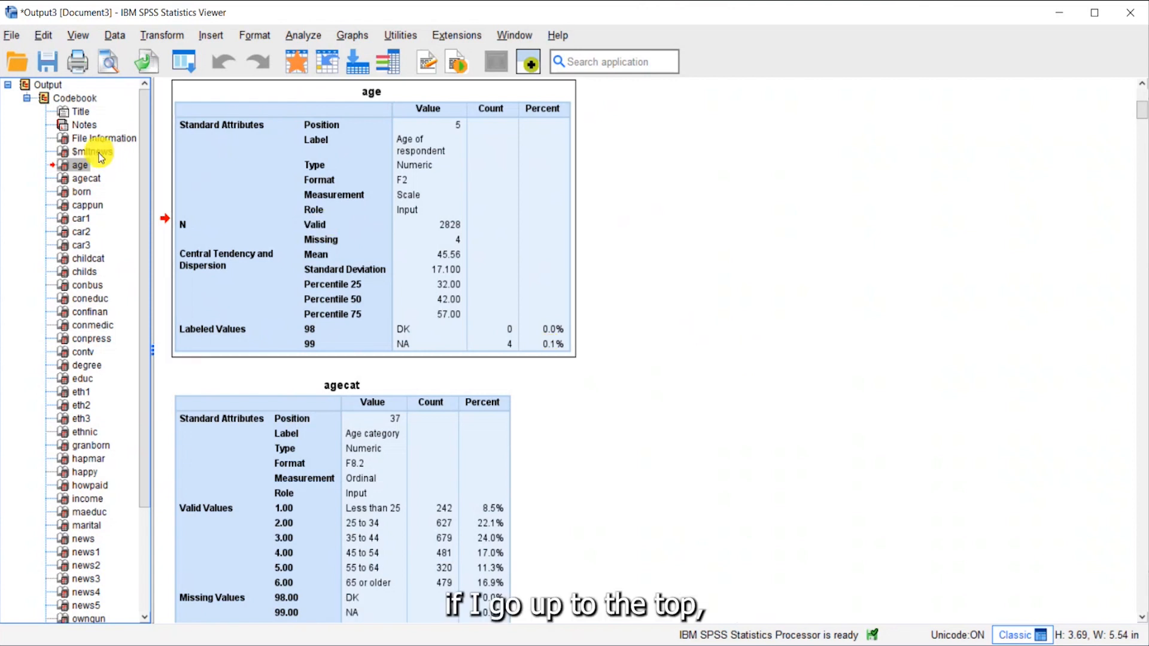
# Review the $mltnews multiple response table, then move down to the happy entry.
pyautogui.click(93, 152)
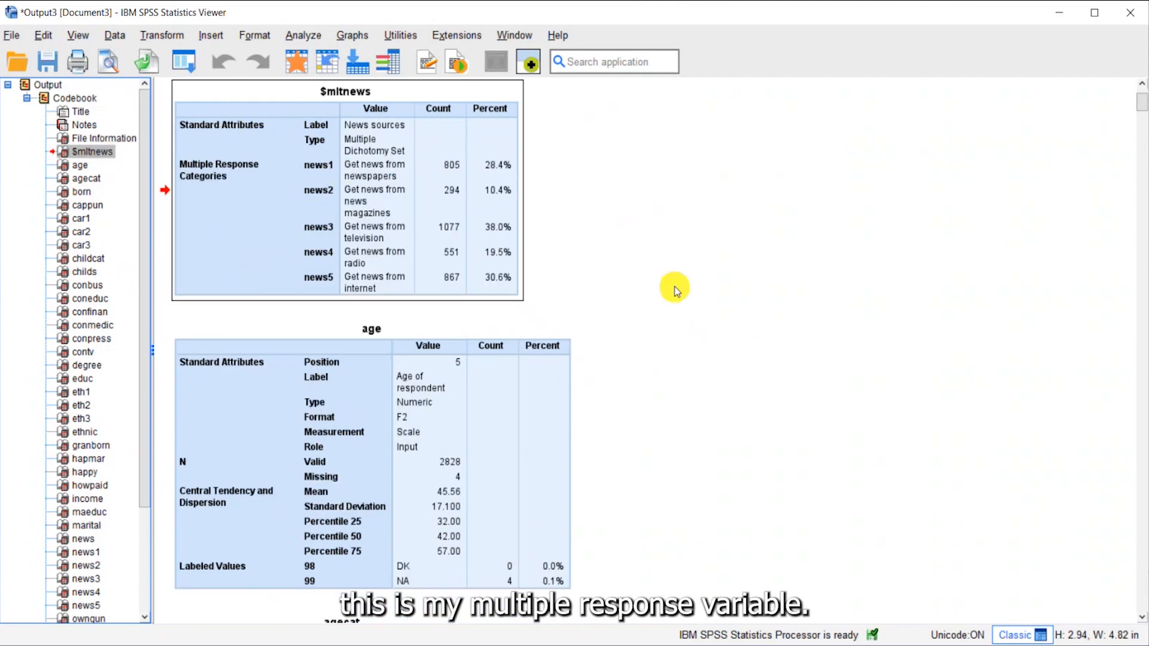
pyautogui.moveTo(615, 194)
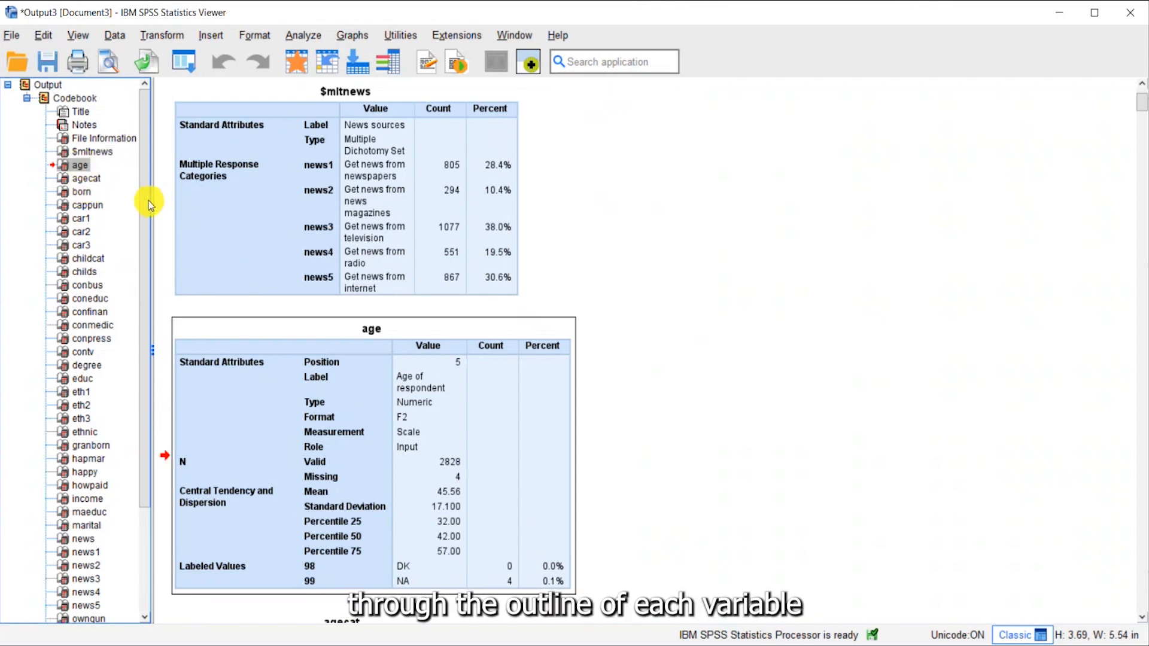
pyautogui.scroll(-3)
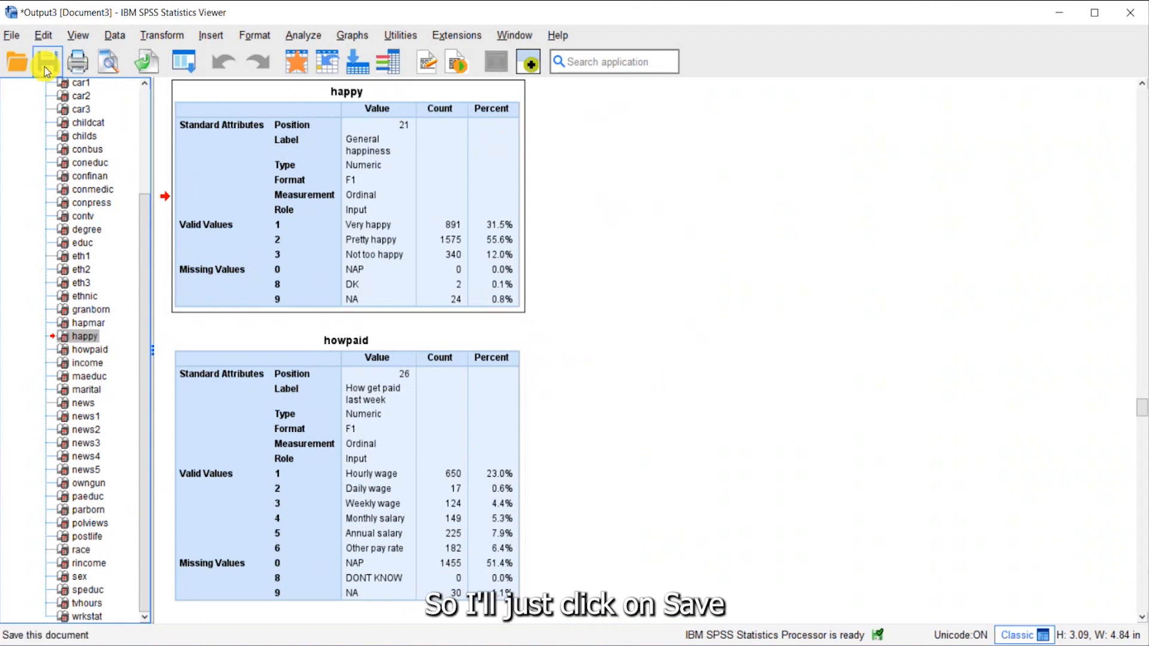
# Save the Viewer output as Codebook_New.spv in the Advanced Stats Data folder.
pyautogui.click(46, 62)
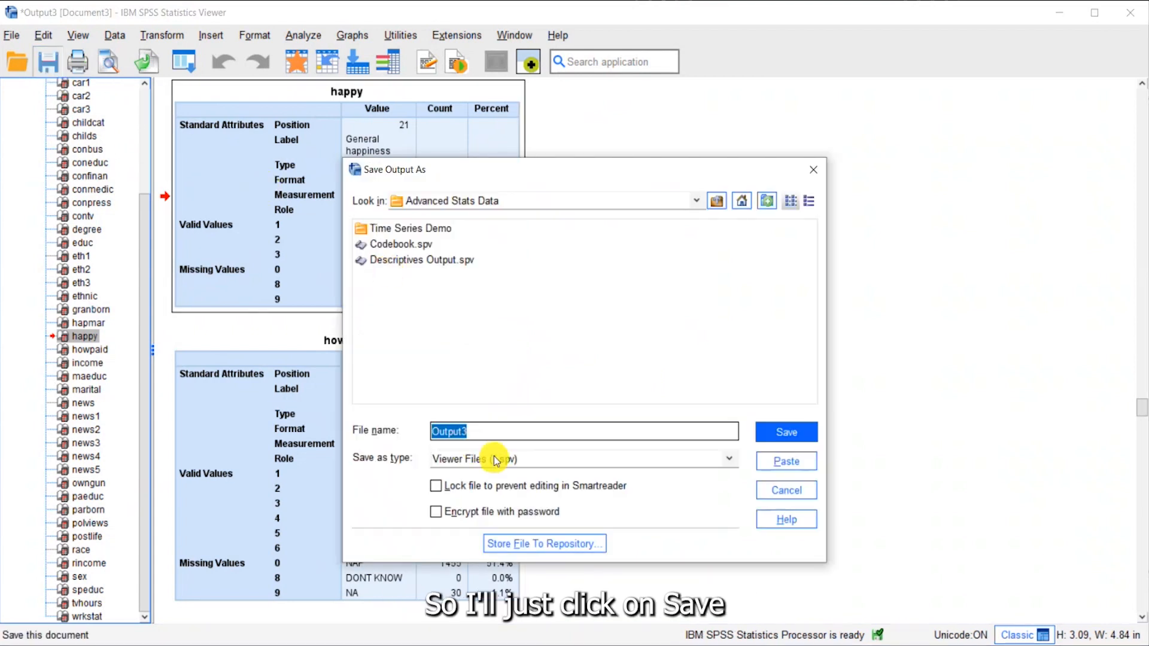
pyautogui.write('Codebook')
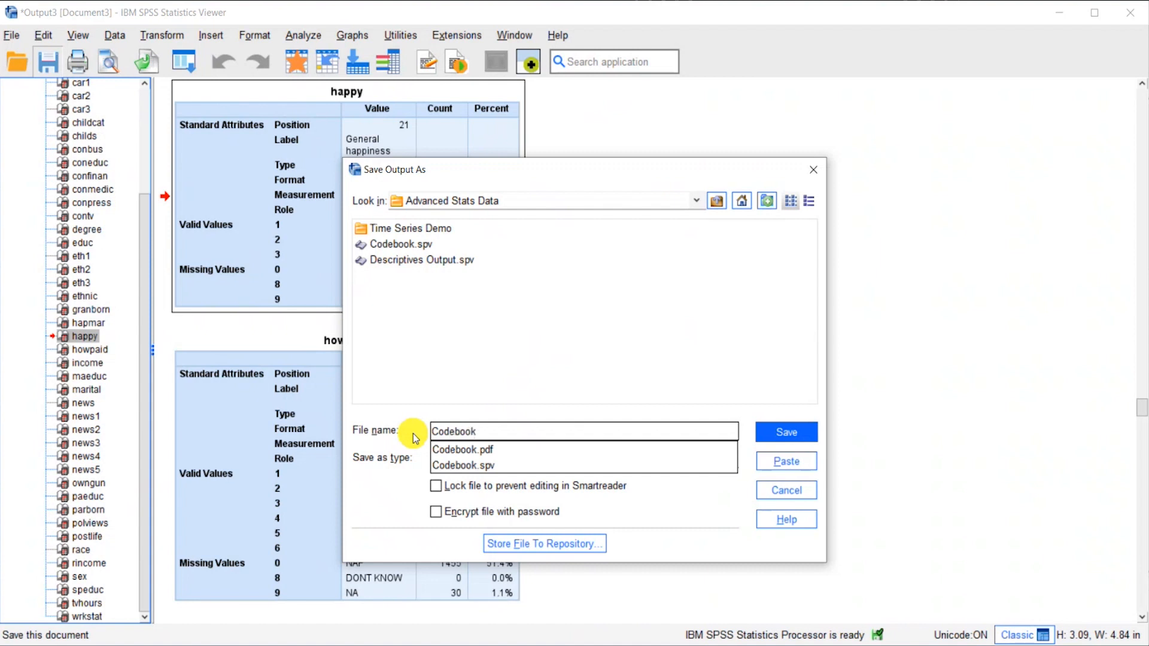
pyautogui.click(583, 431)
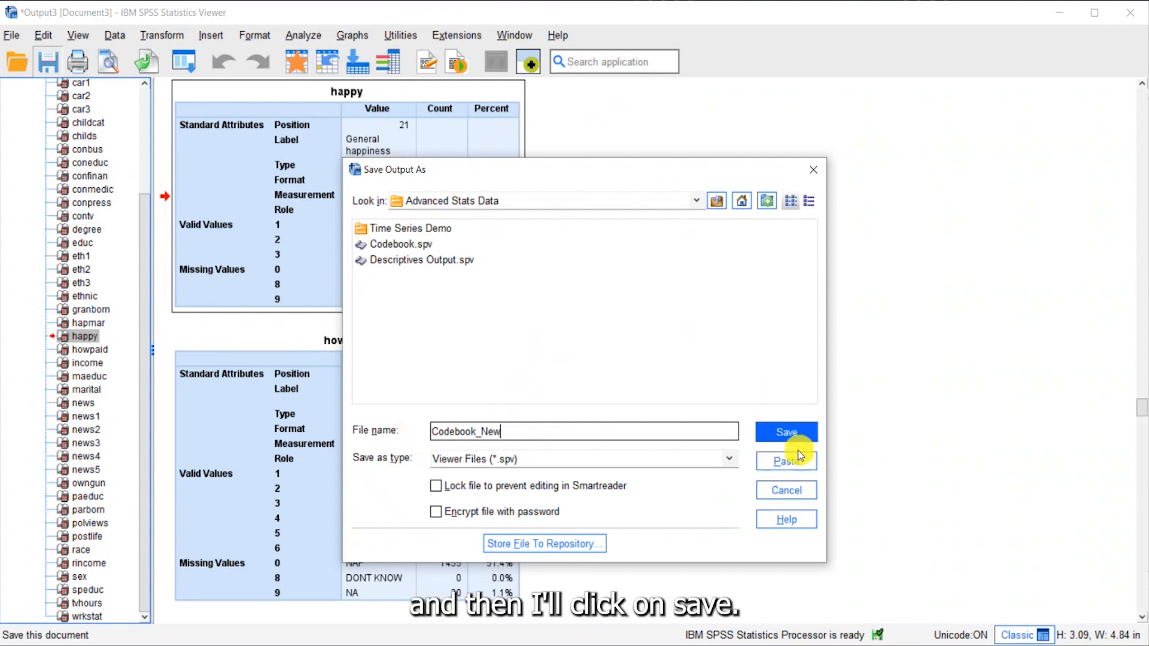
pyautogui.click(785, 430)
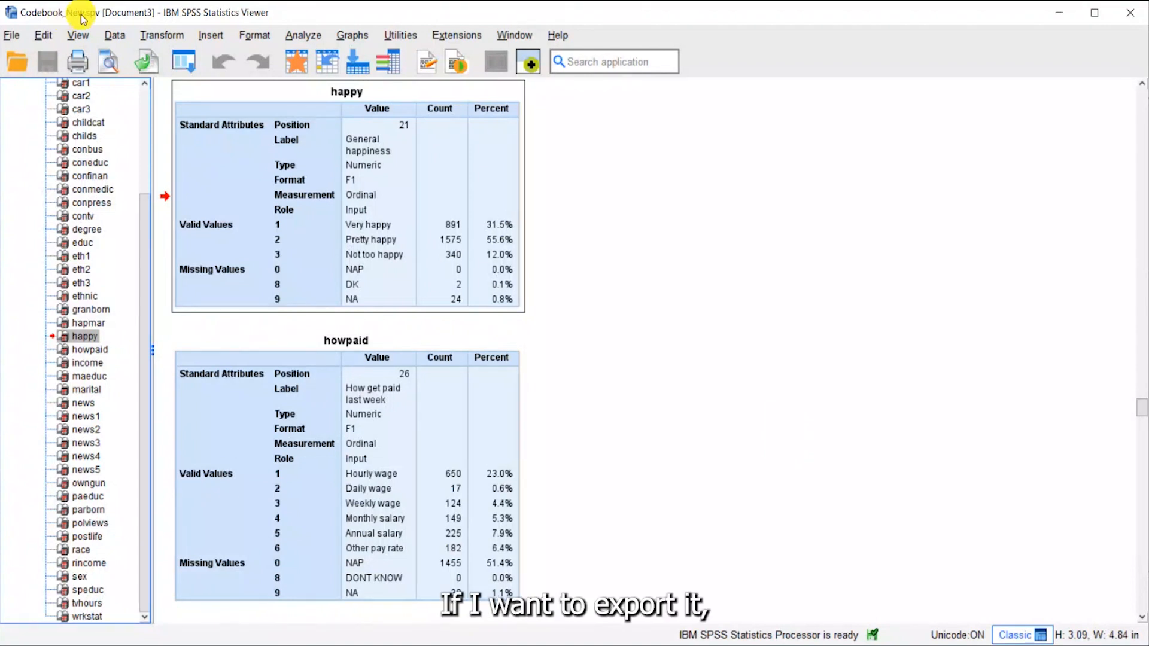
pyautogui.moveTo(145, 340)
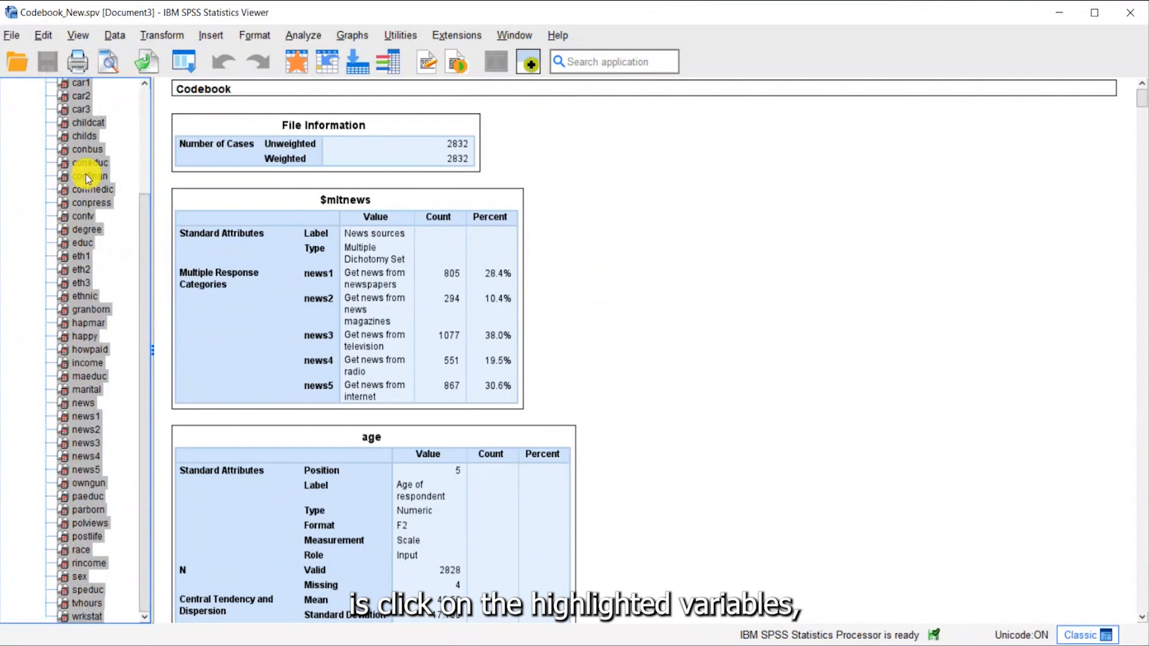
# Open Export Output for the selected codebook tables via the outline context menu.
pyautogui.rightClick(87, 178)
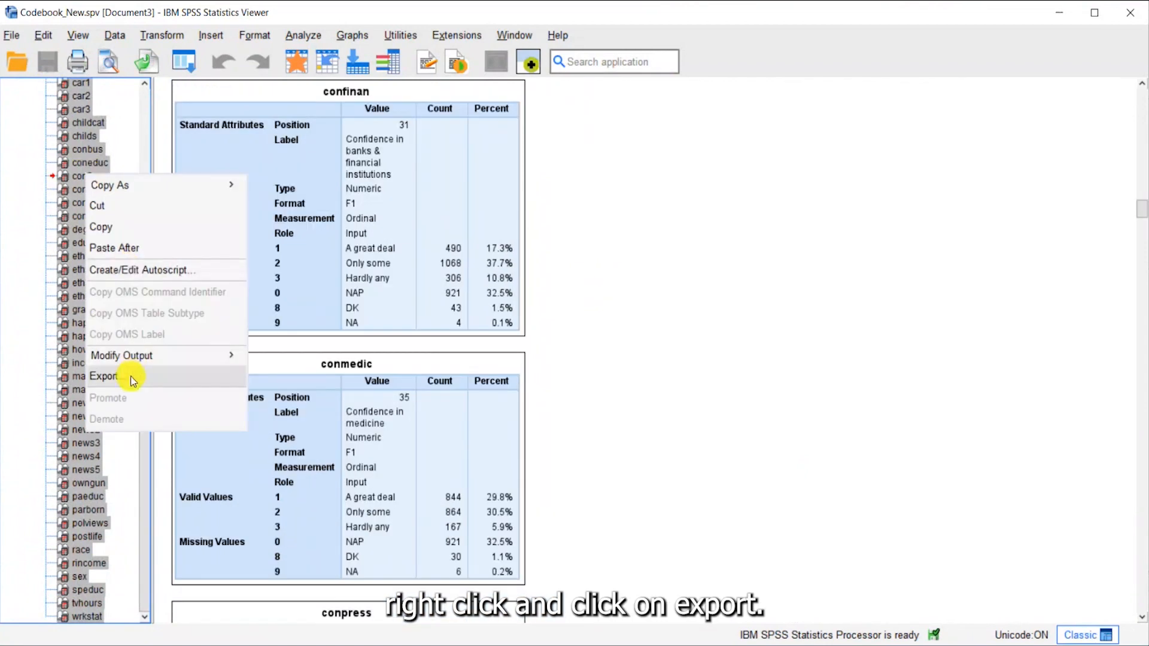
pyautogui.click(104, 376)
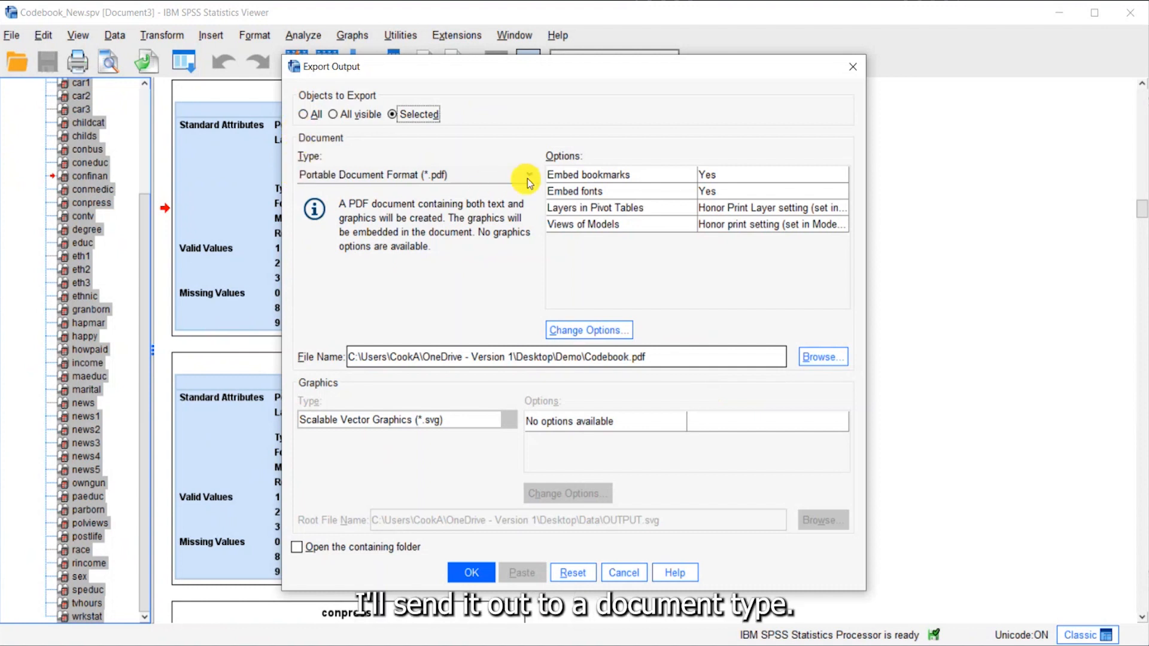
# Export the tables as Portable Document Format to Codebook.pdf, overwriting the existing file.
pyautogui.click(526, 175)
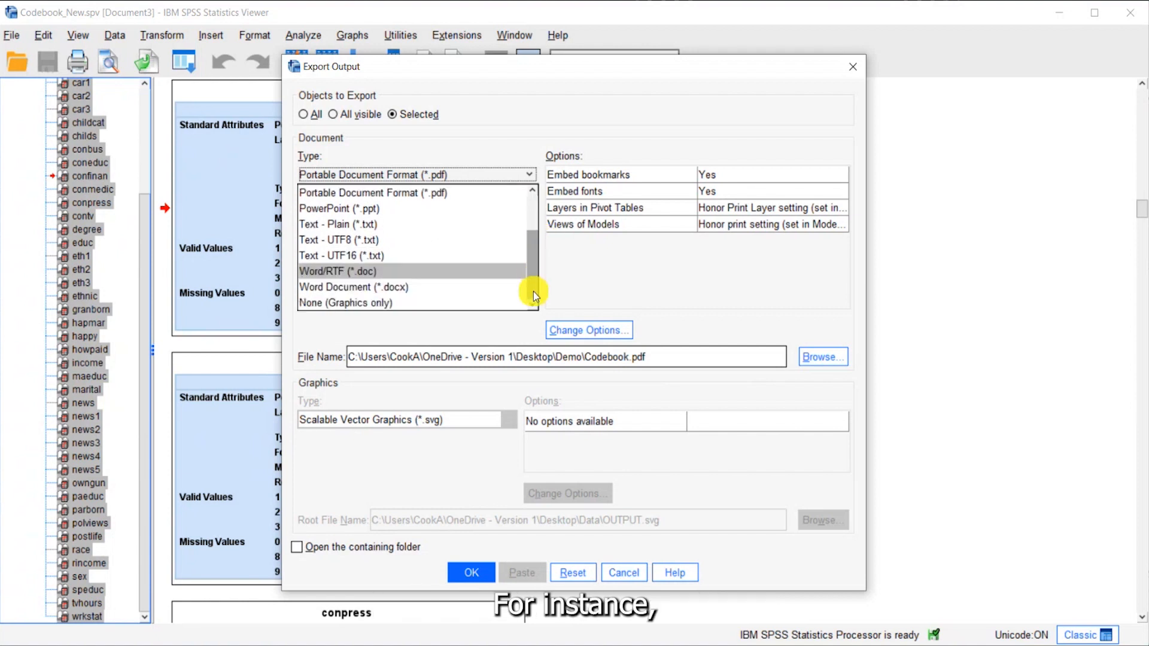
pyautogui.click(353, 286)
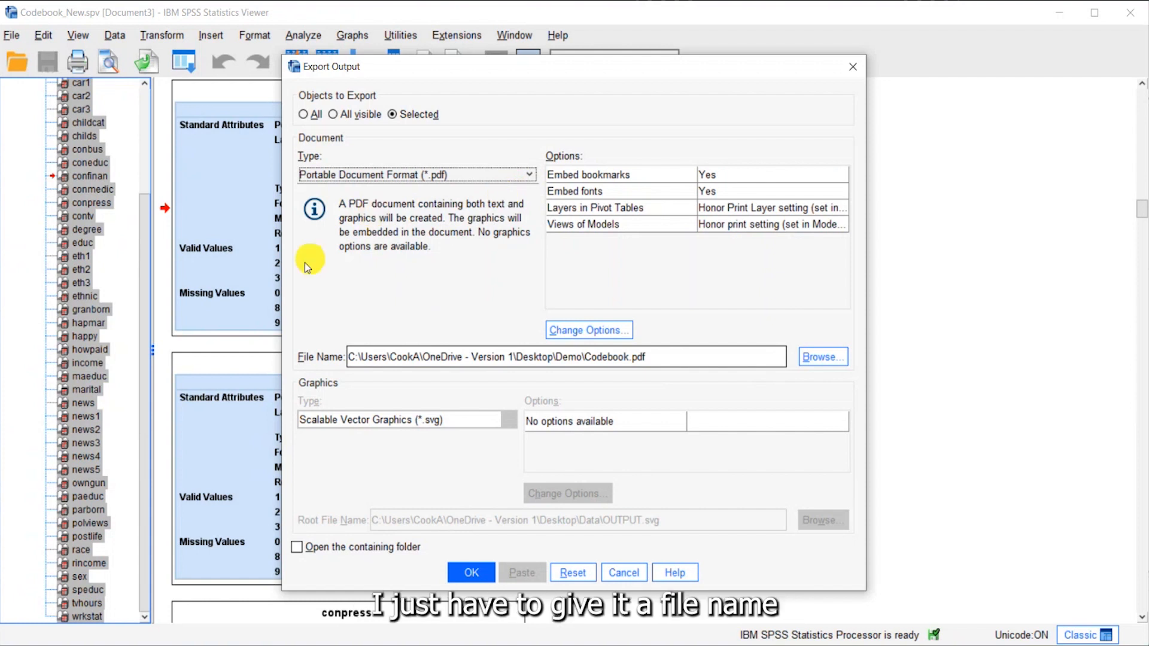
pyautogui.moveTo(296, 364)
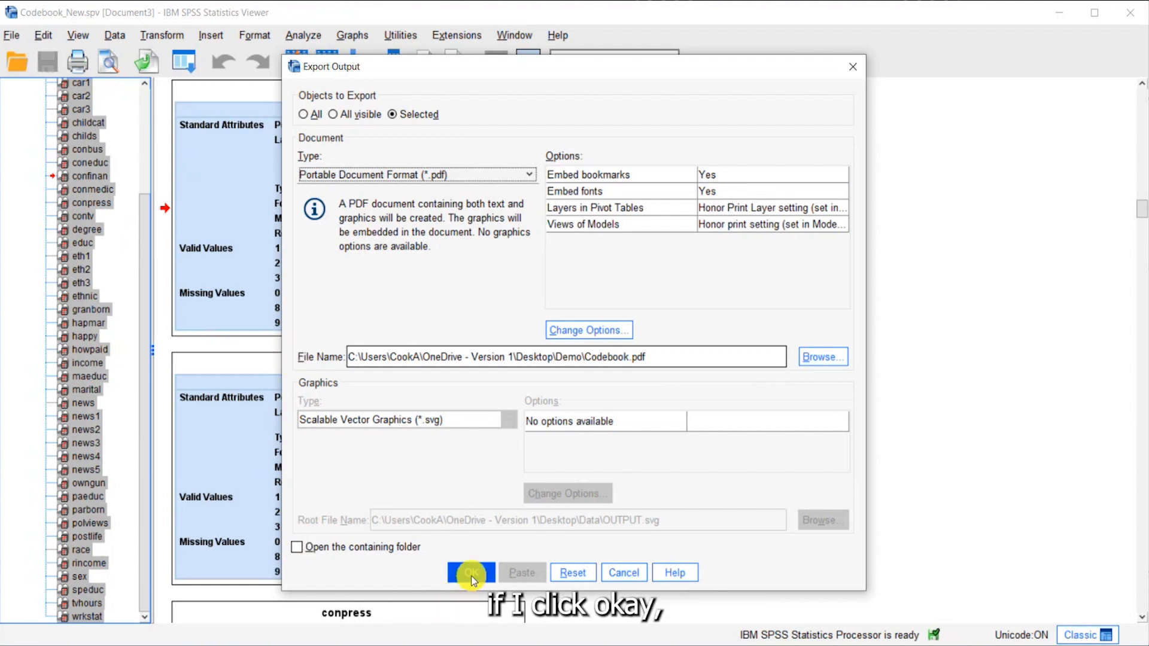
pyautogui.click(470, 572)
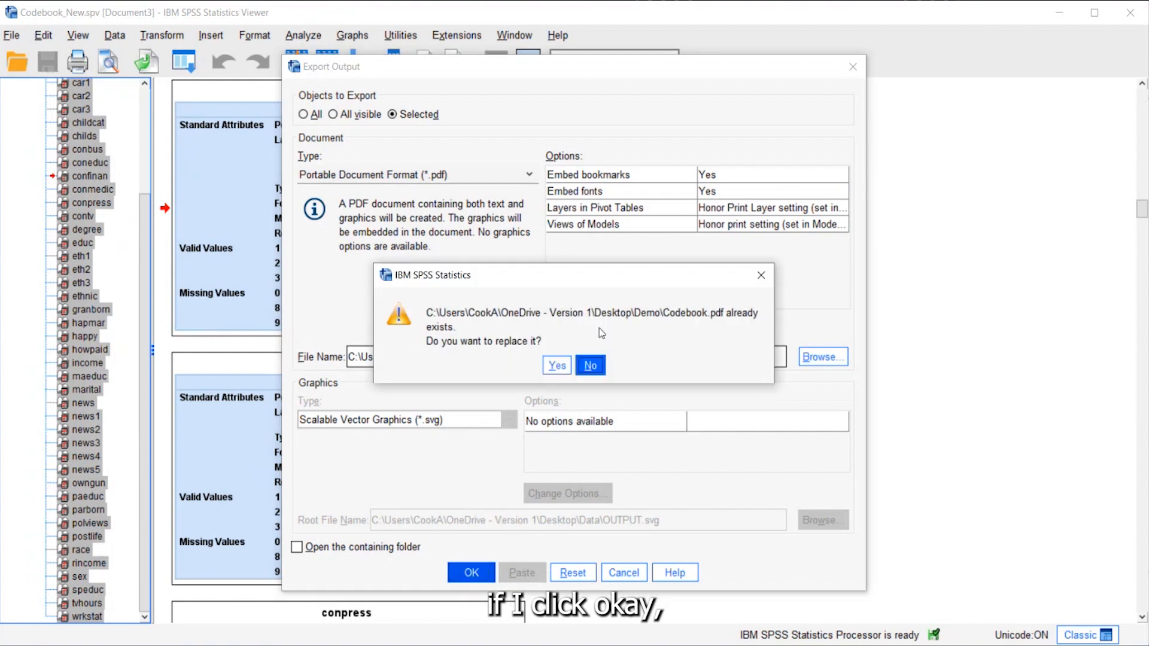
pyautogui.click(556, 365)
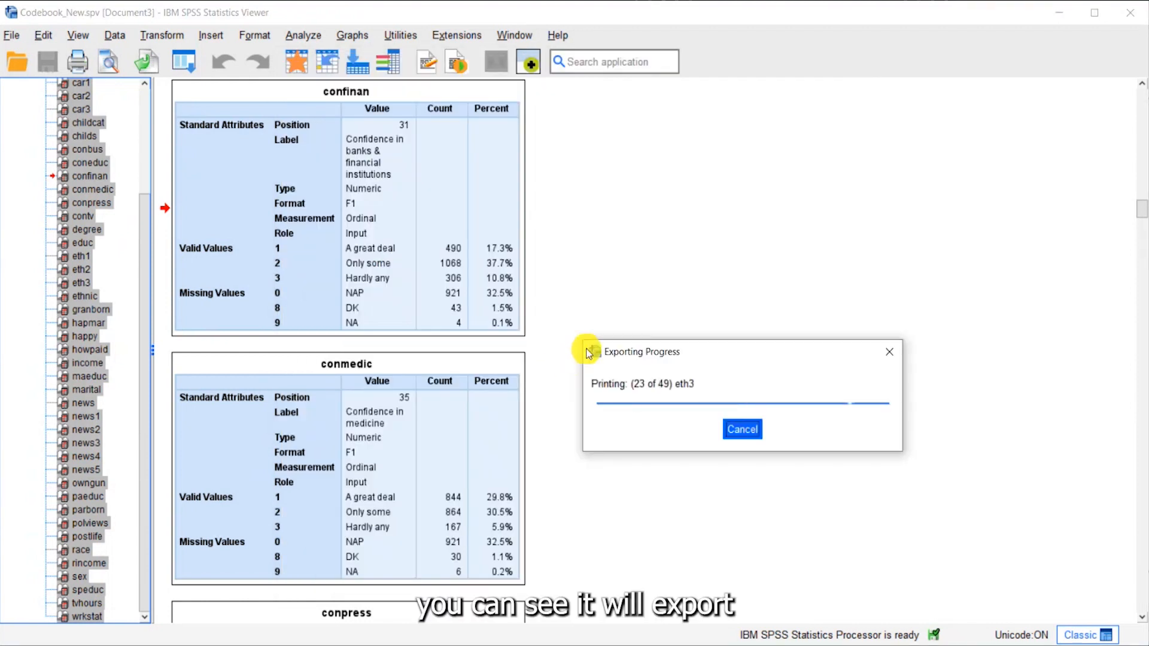